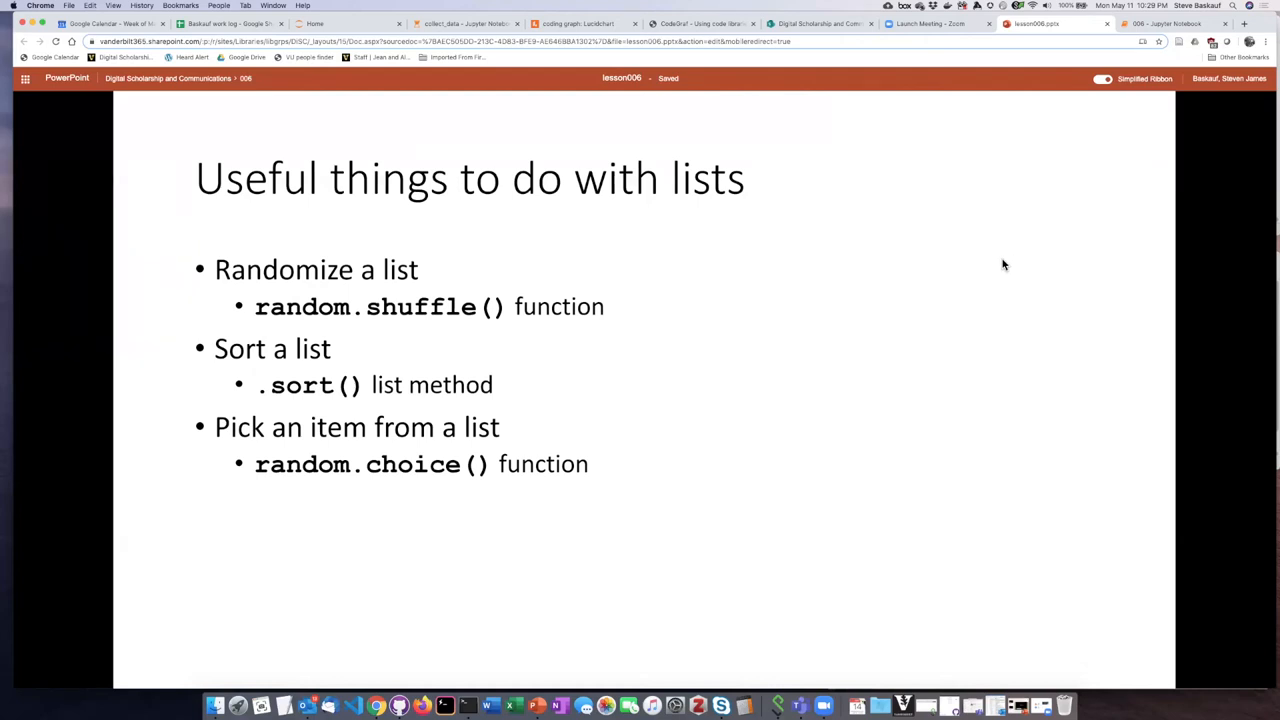
mouse_move(877, 280)
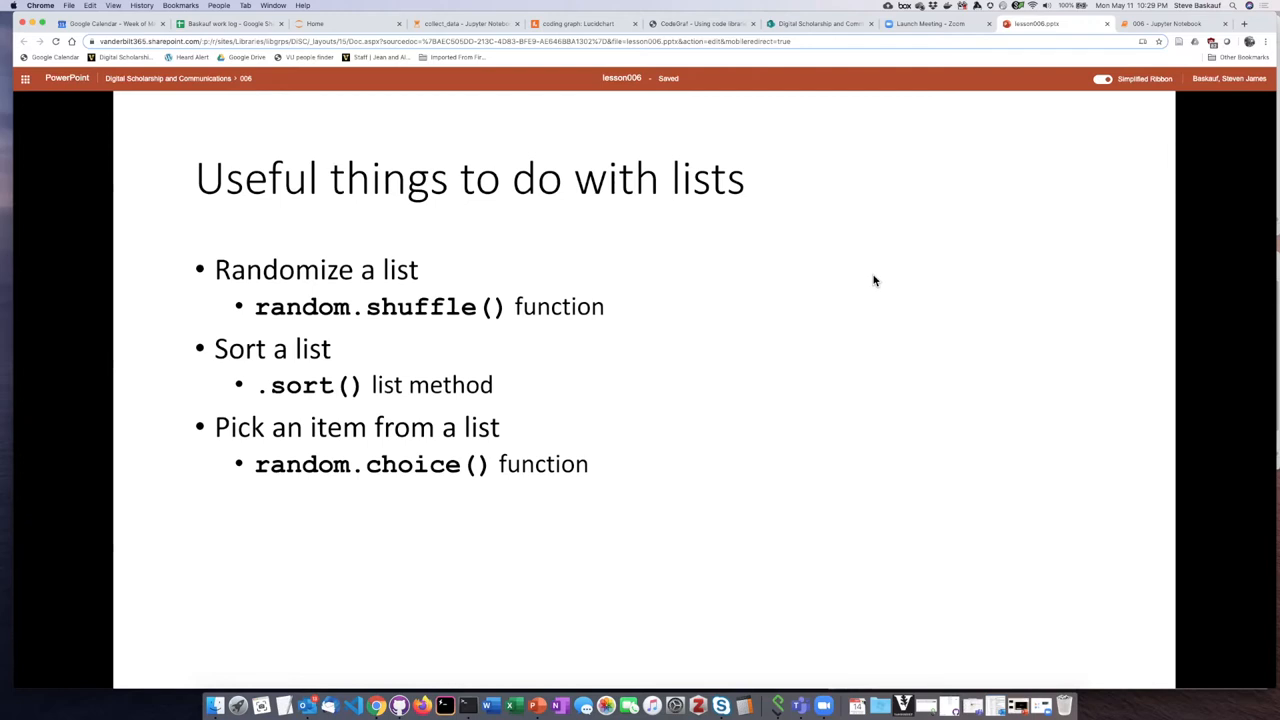
mouse_move(497, 291)
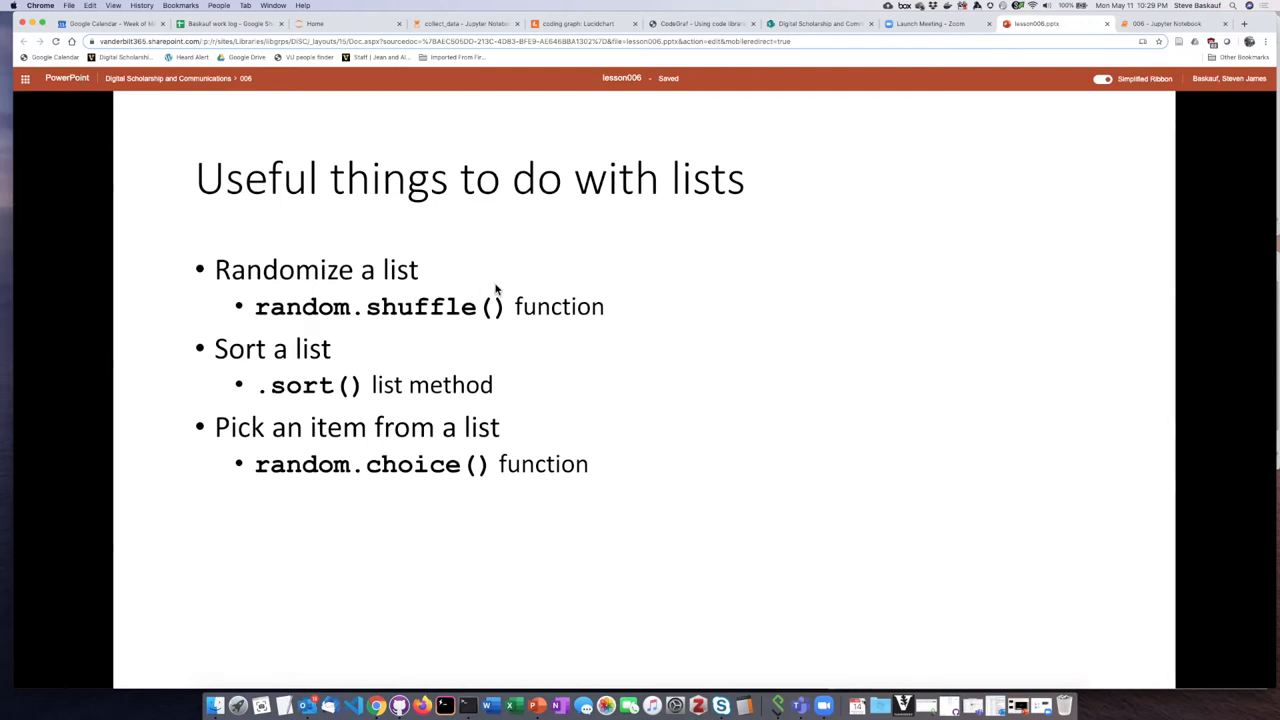
mouse_move(440, 315)
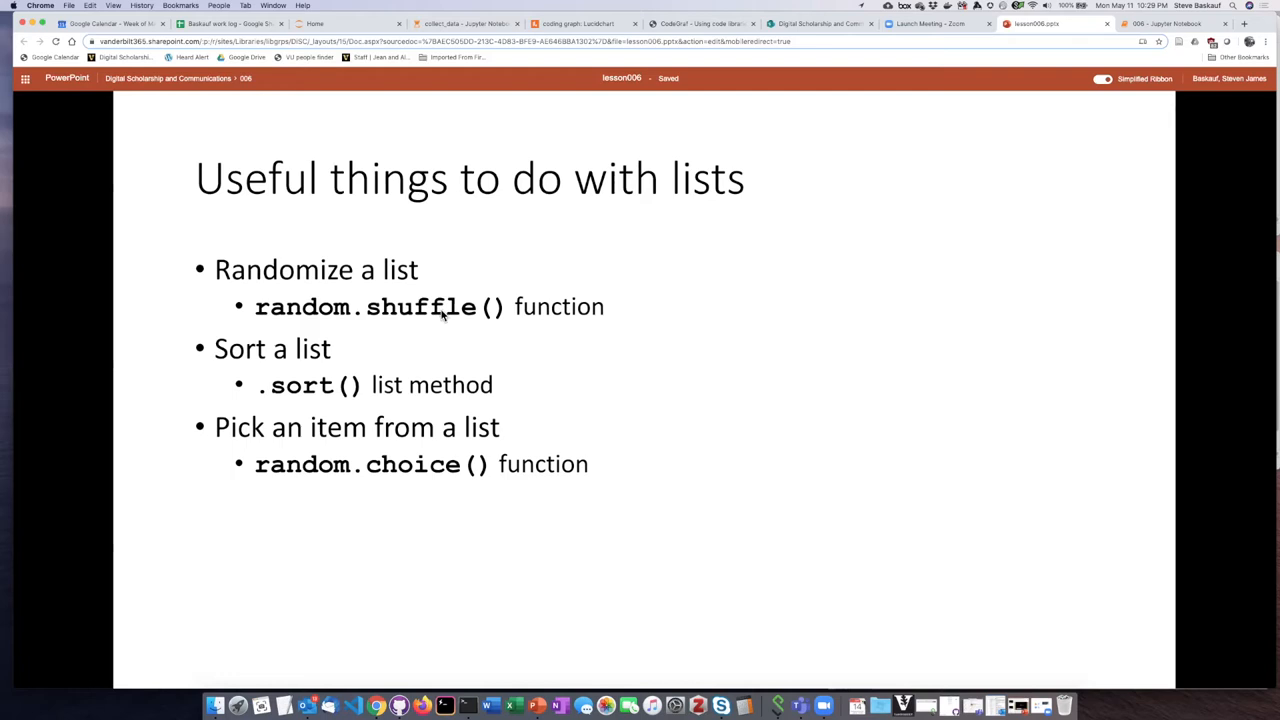
mouse_move(307, 315)
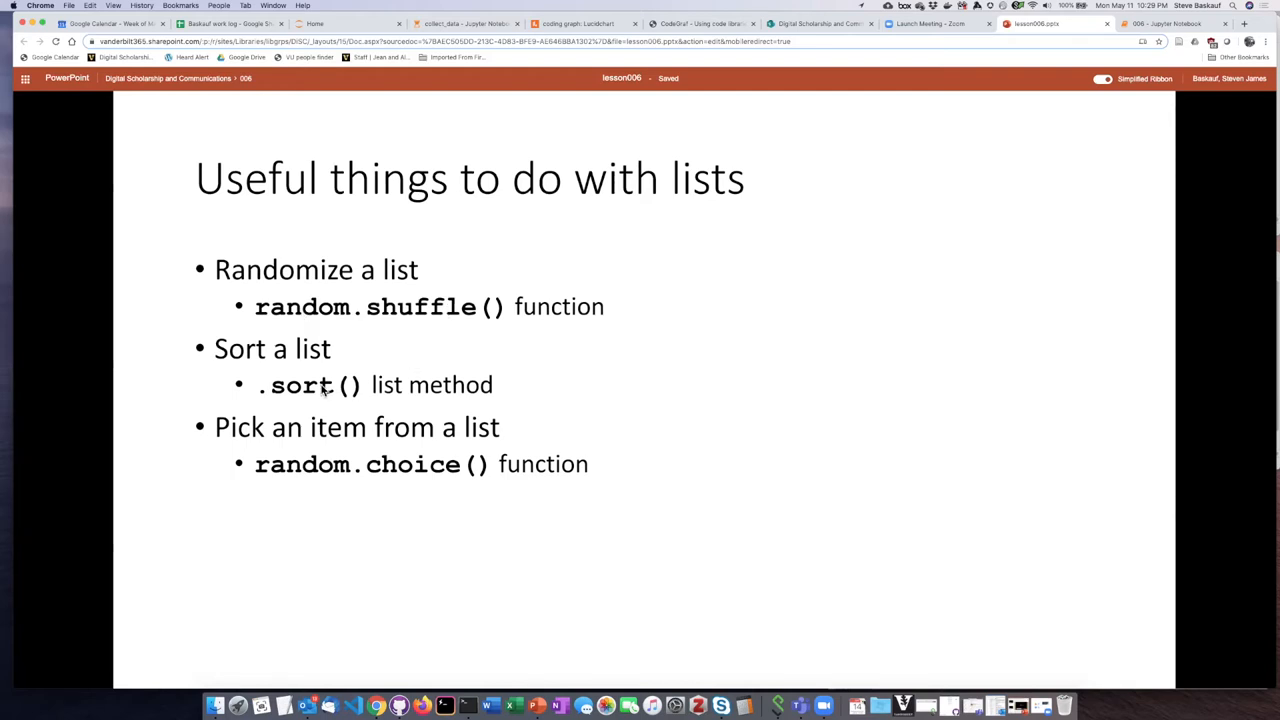
mouse_move(349, 393)
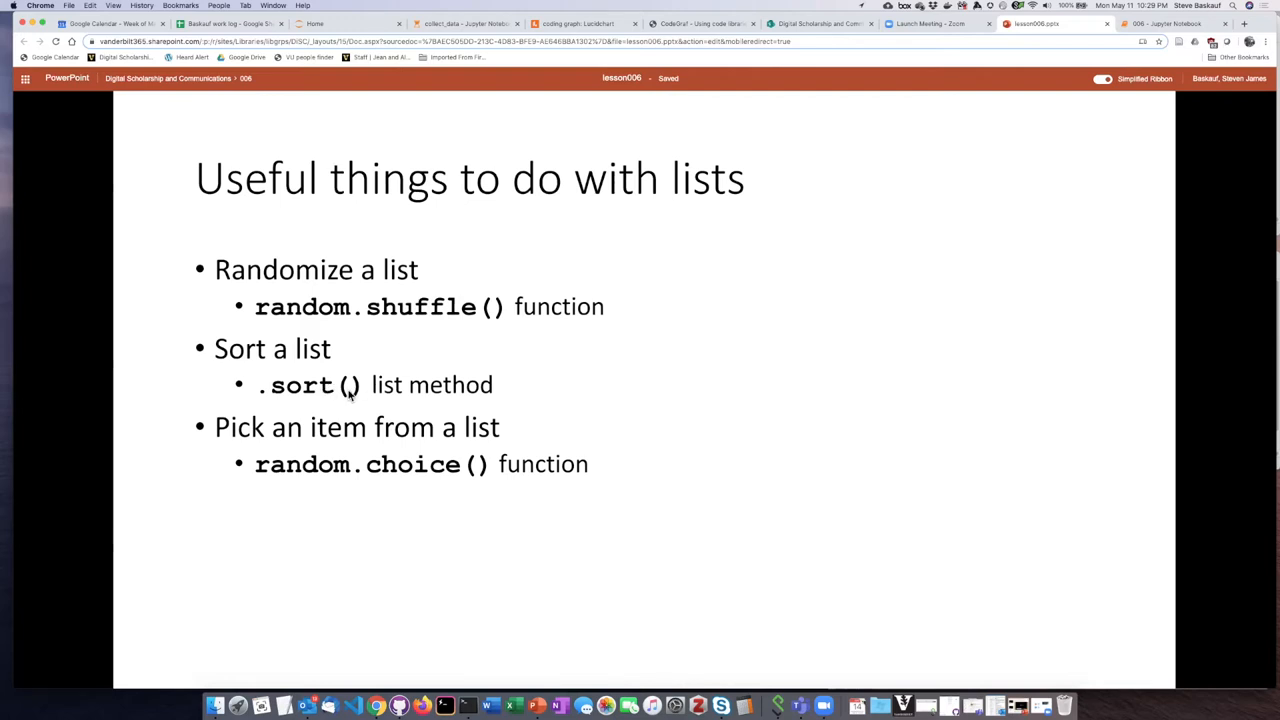
mouse_move(305, 398)
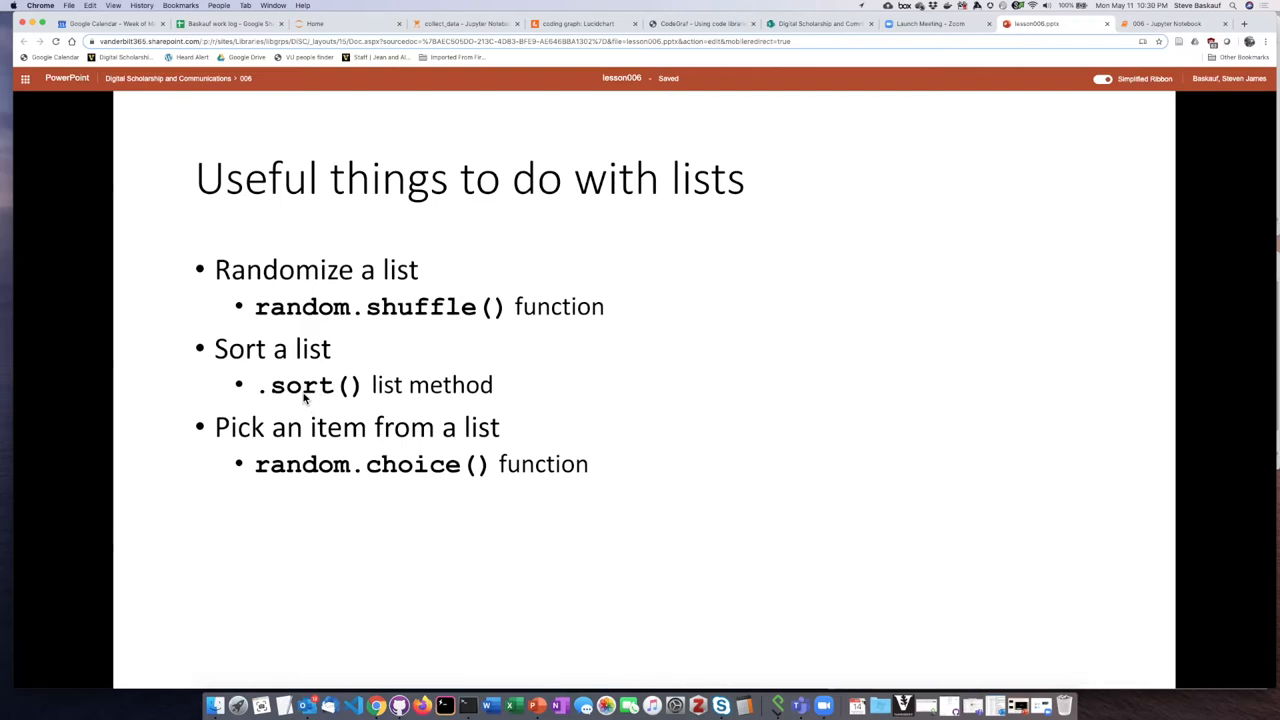
mouse_move(452, 427)
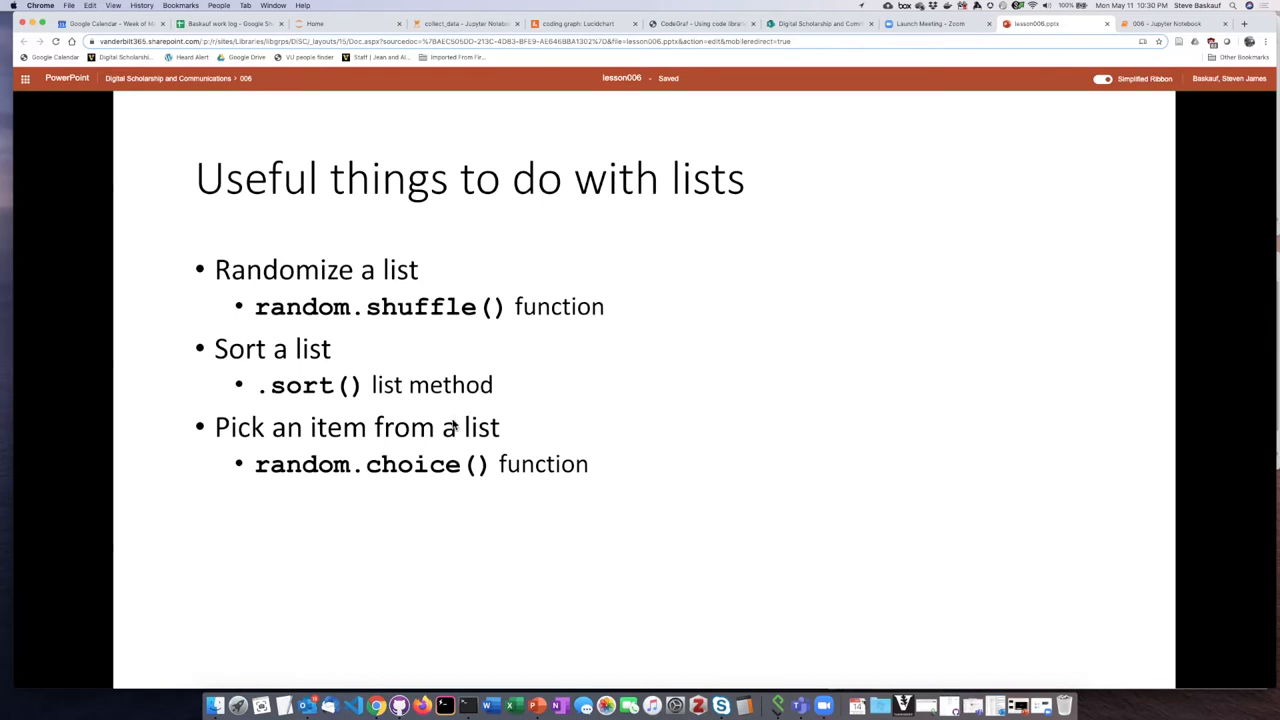
mouse_move(402, 474)
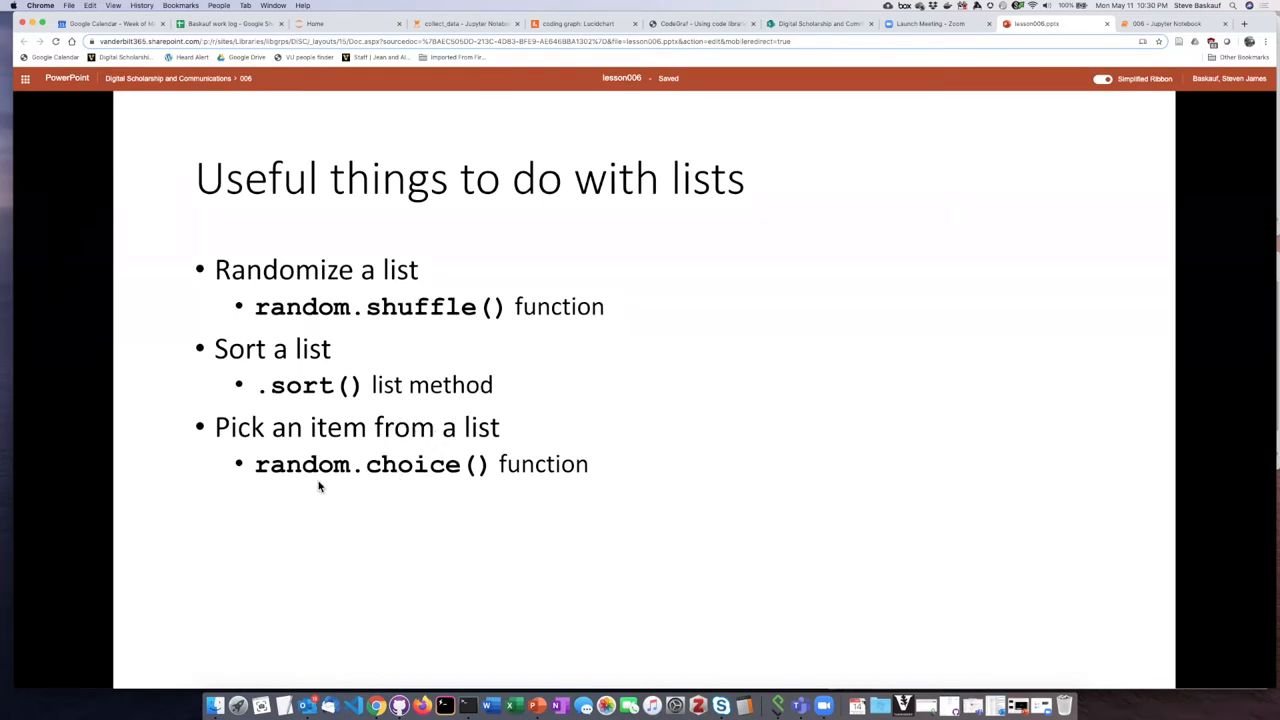
mouse_move(317, 479)
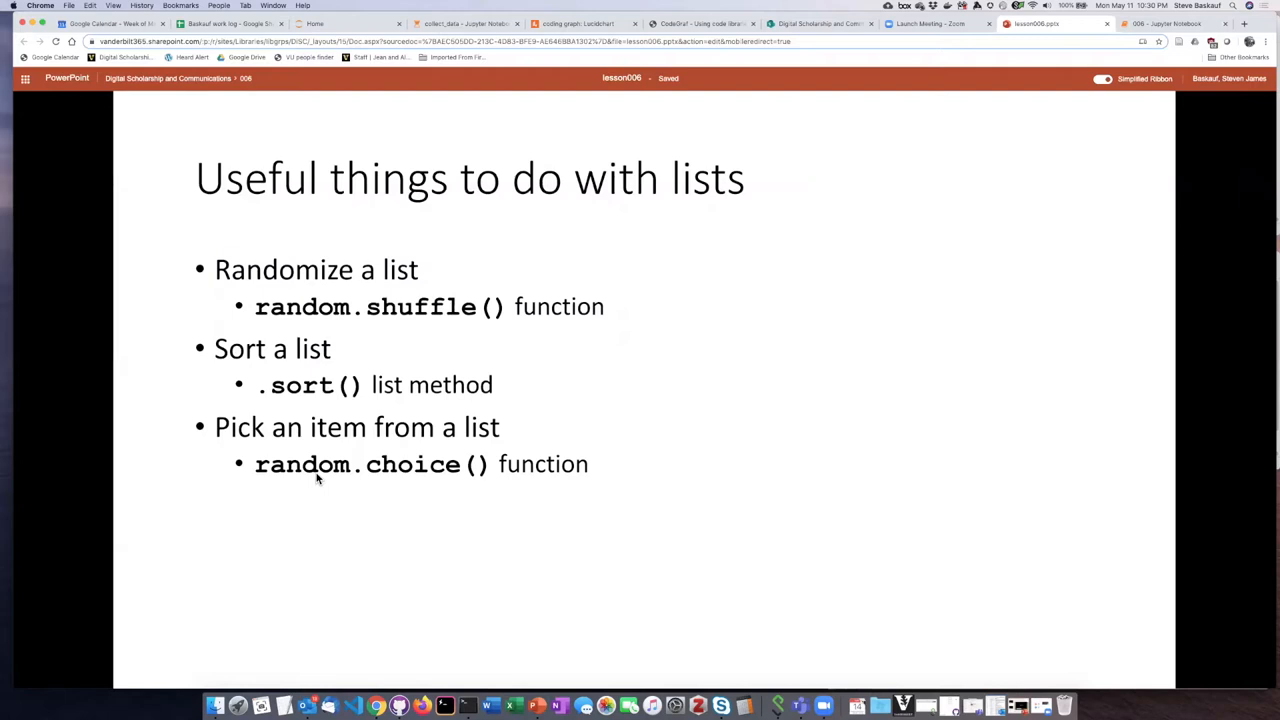
mouse_move(1171, 48)
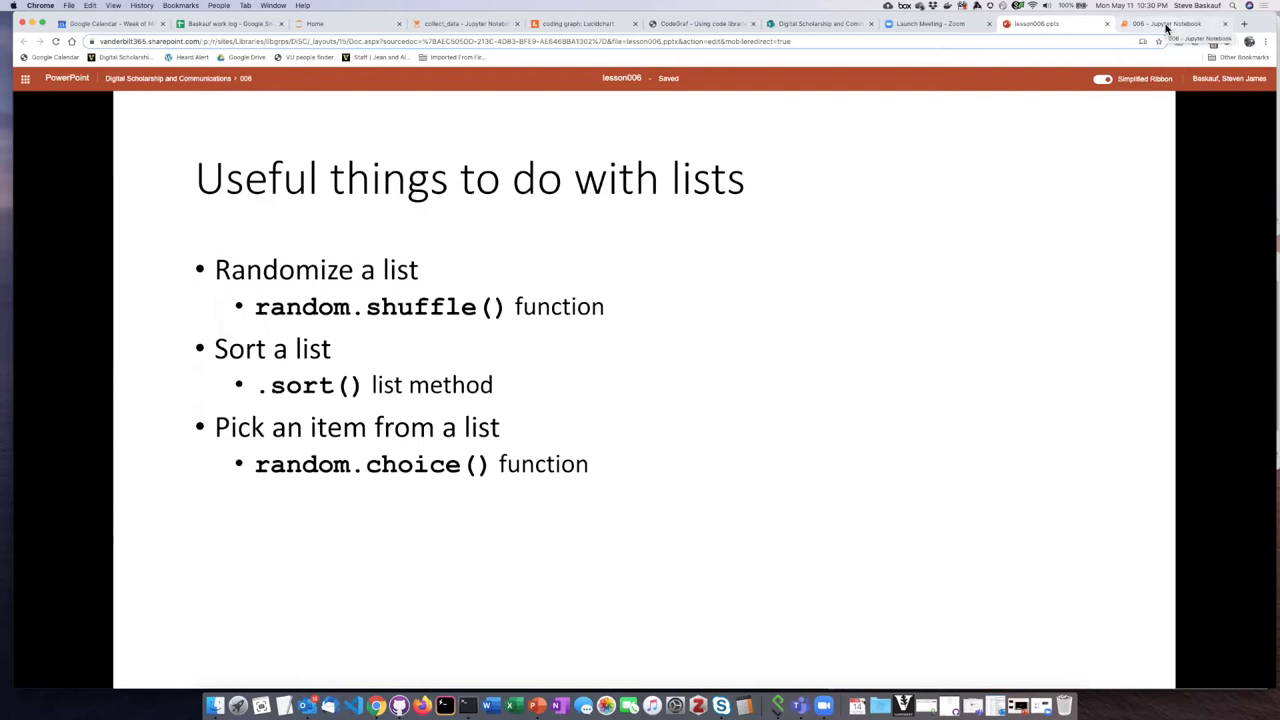
Switch to the 006 notebook tab showing the cards and day_list cell.
left_click(1175, 23)
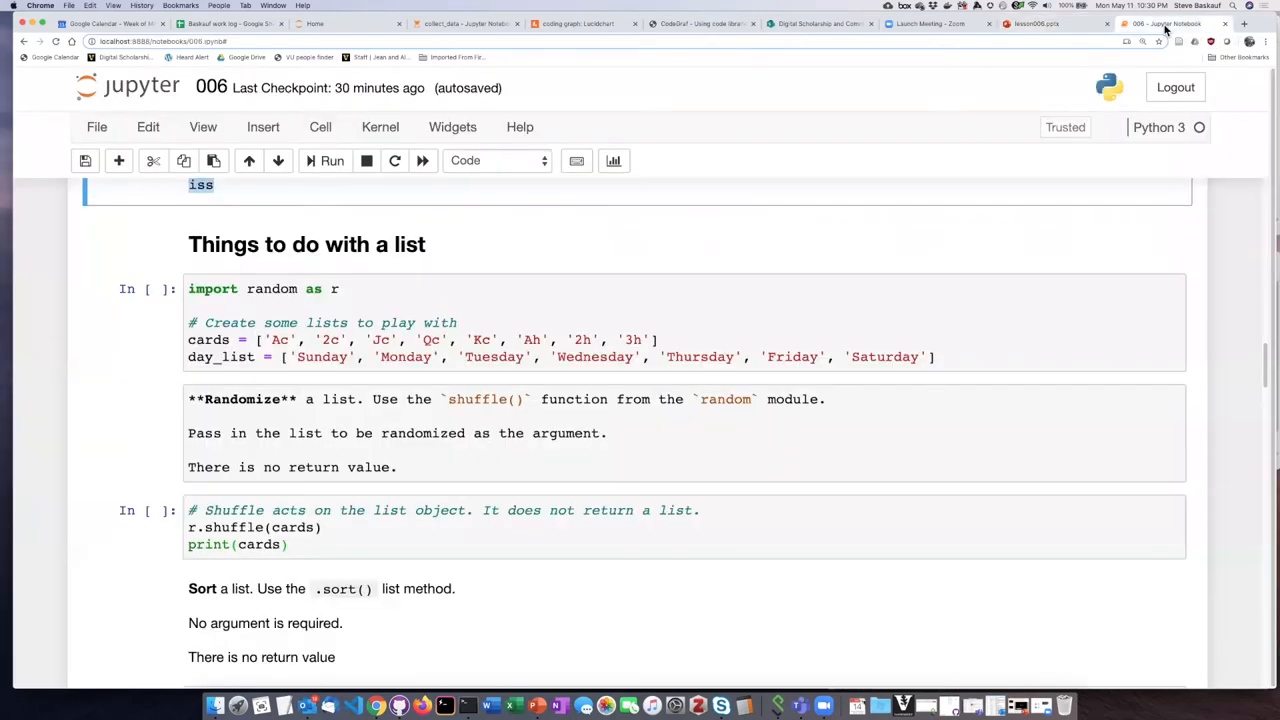
mouse_move(315, 313)
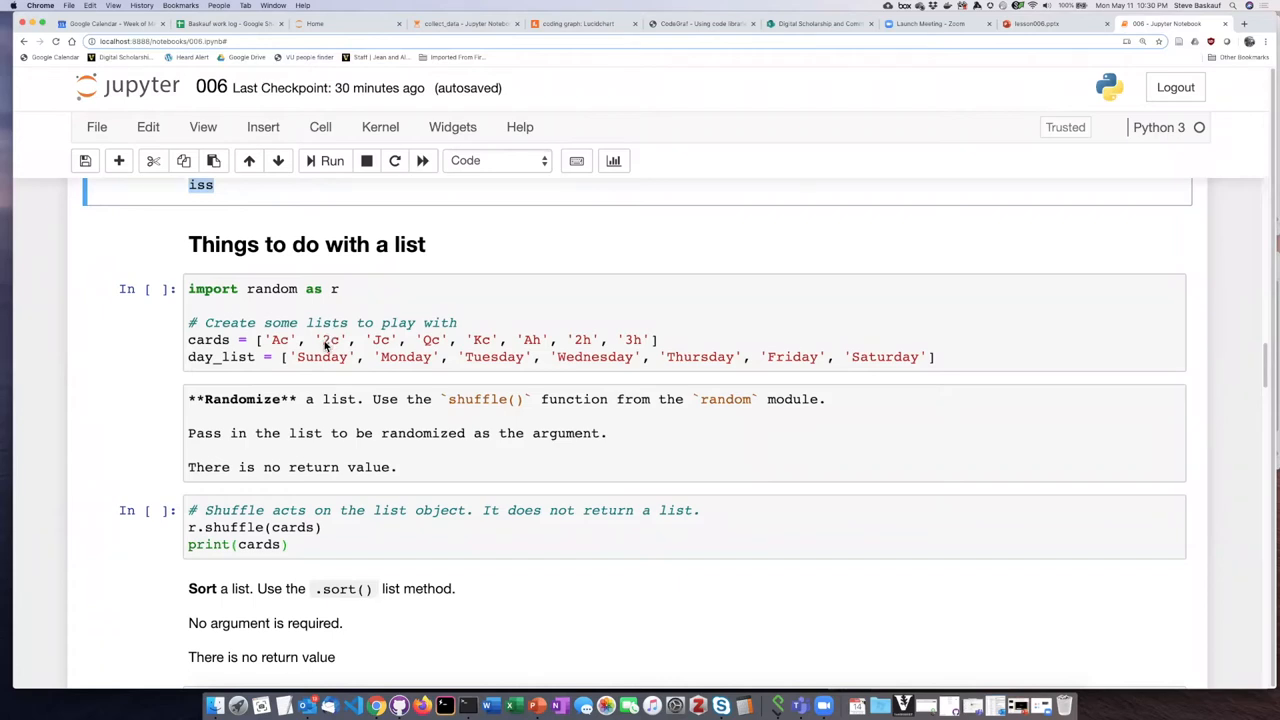
mouse_move(347, 290)
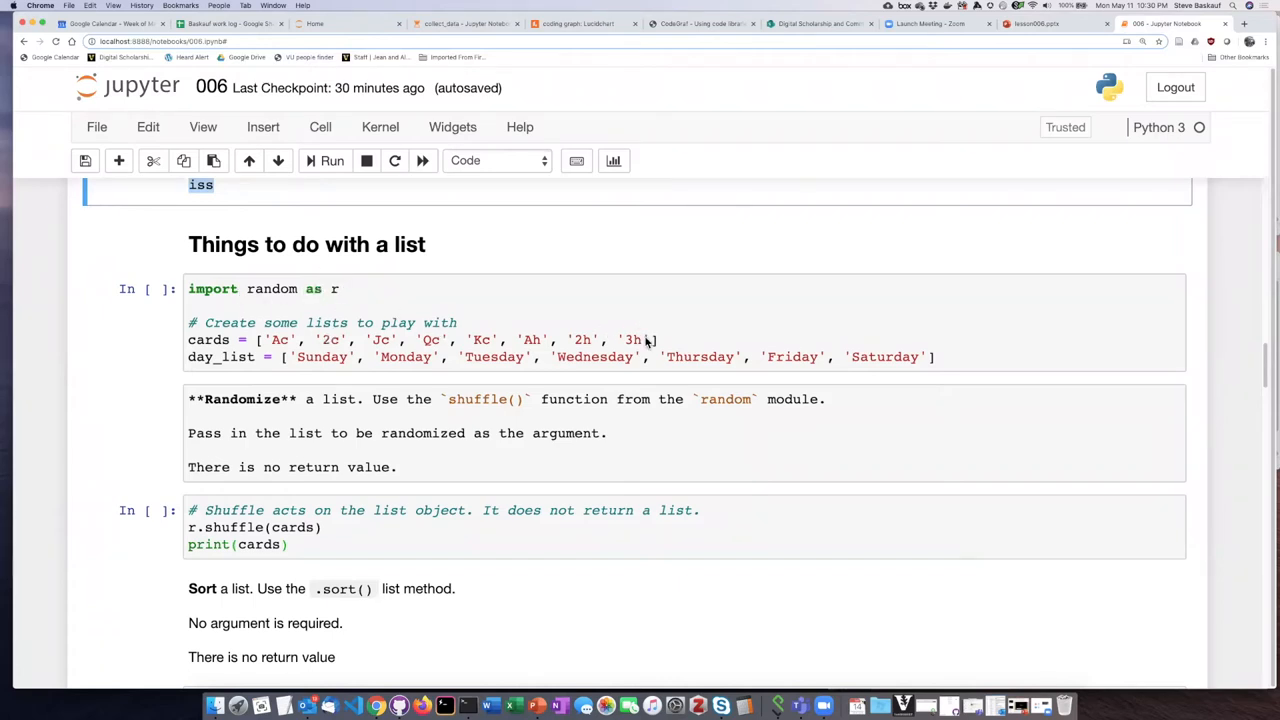
mouse_move(400, 338)
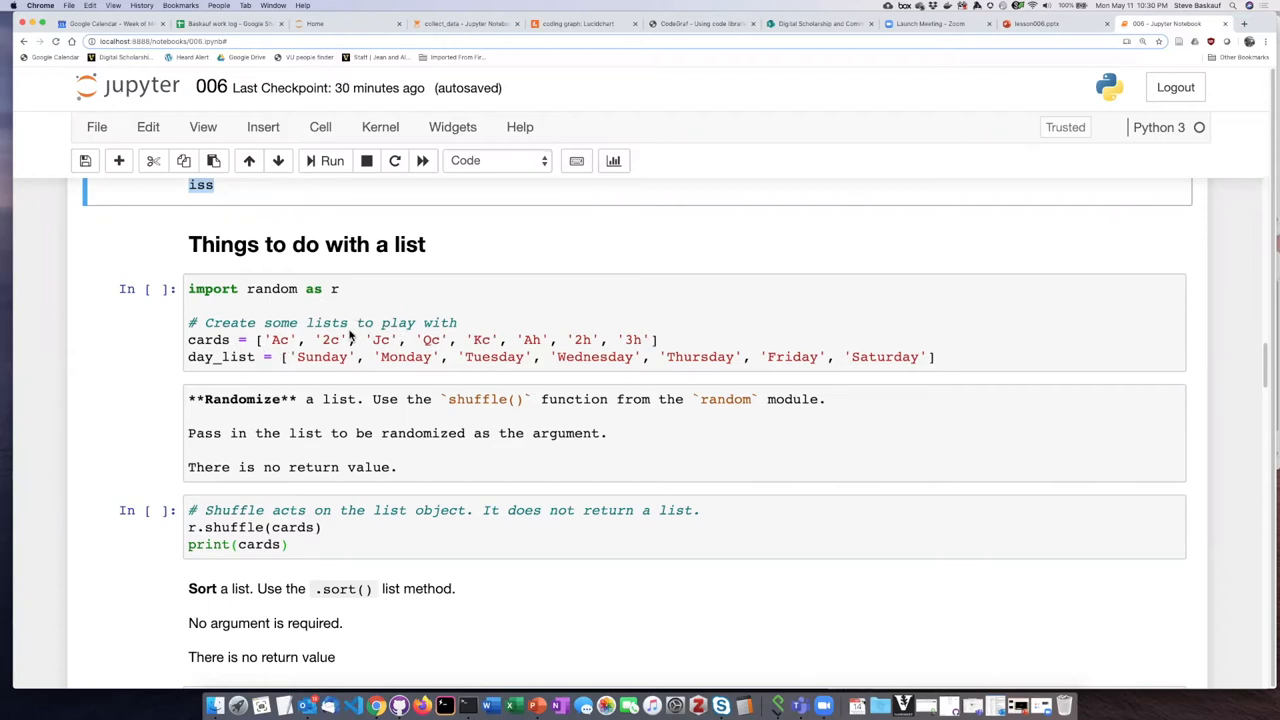
mouse_move(387, 340)
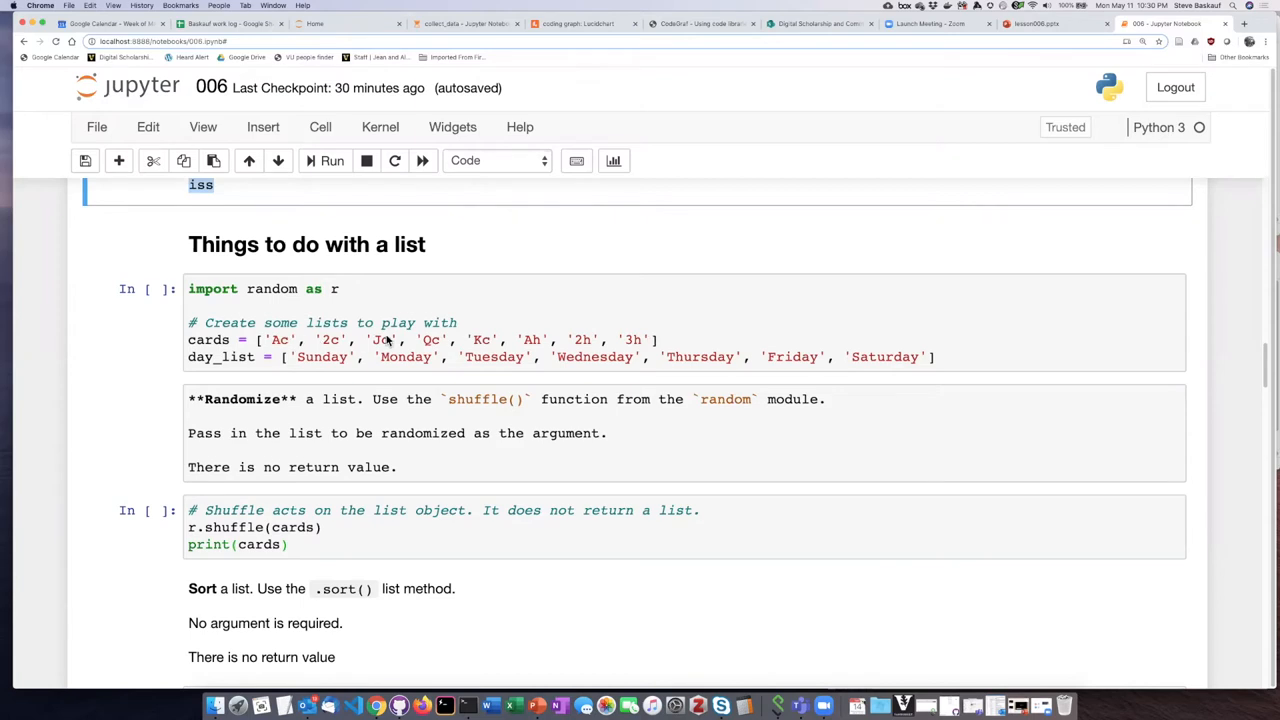
mouse_move(283, 350)
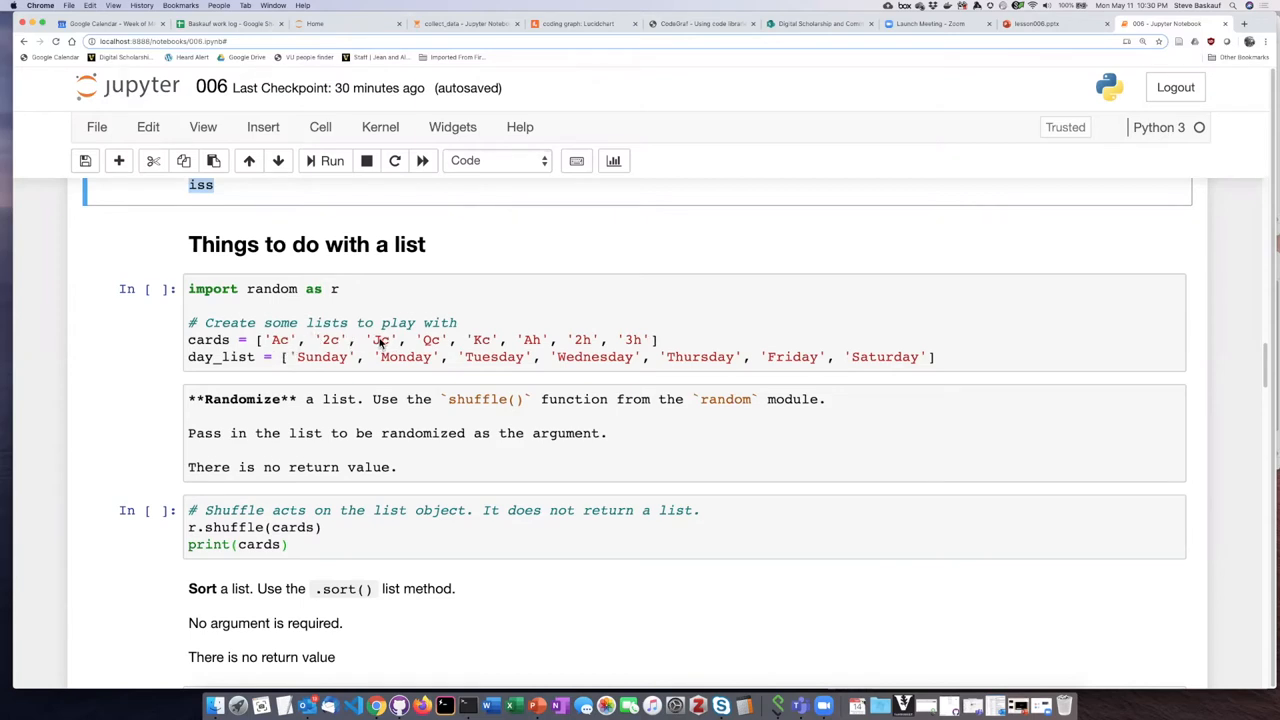
mouse_move(540, 344)
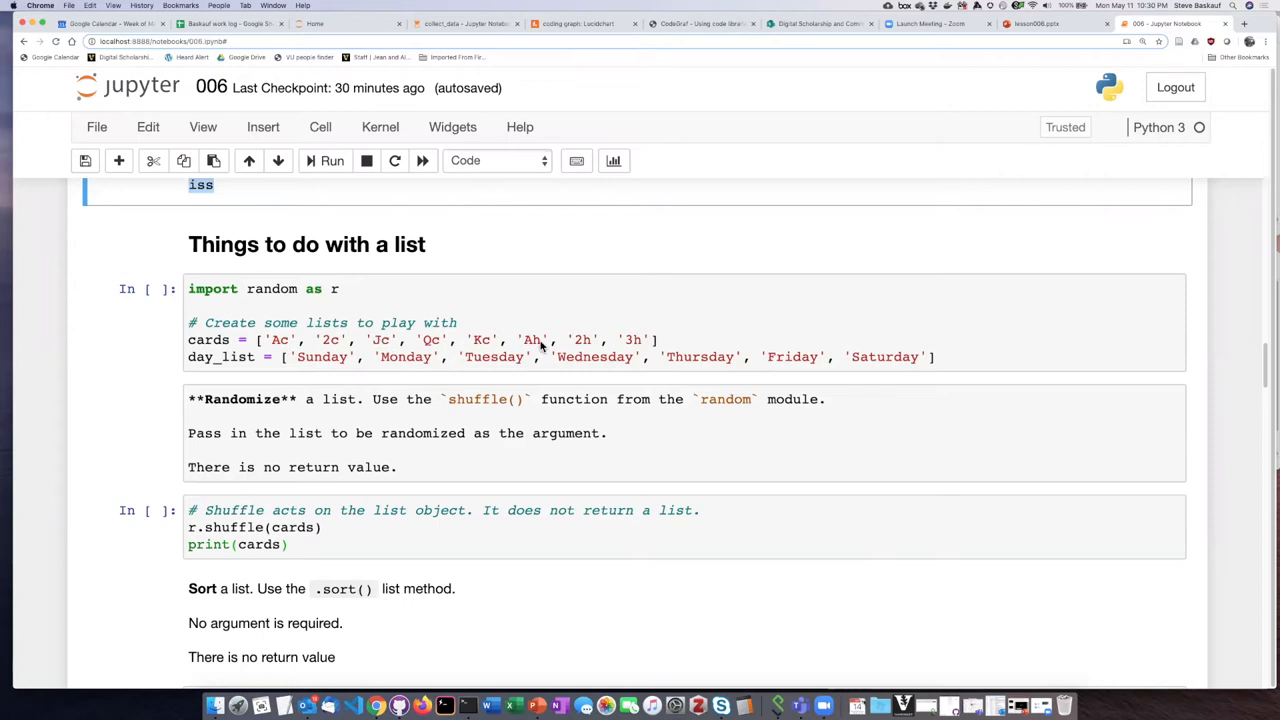
mouse_move(300, 345)
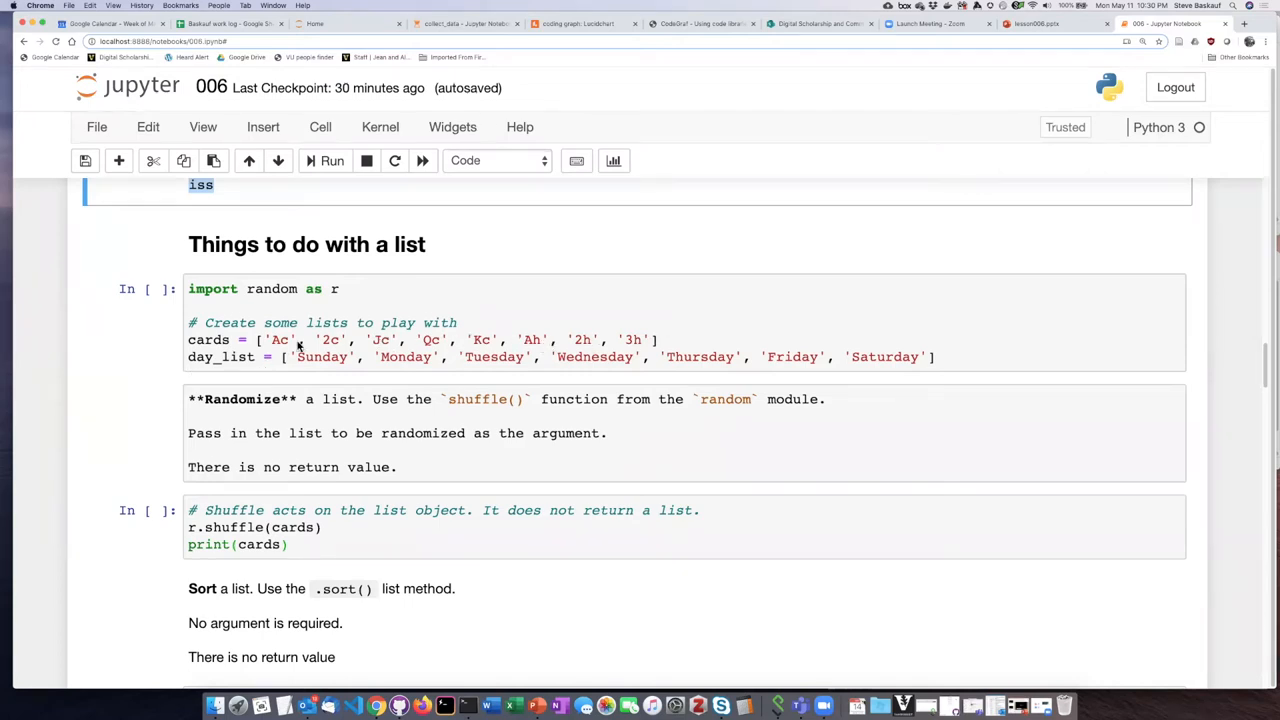
mouse_move(295, 357)
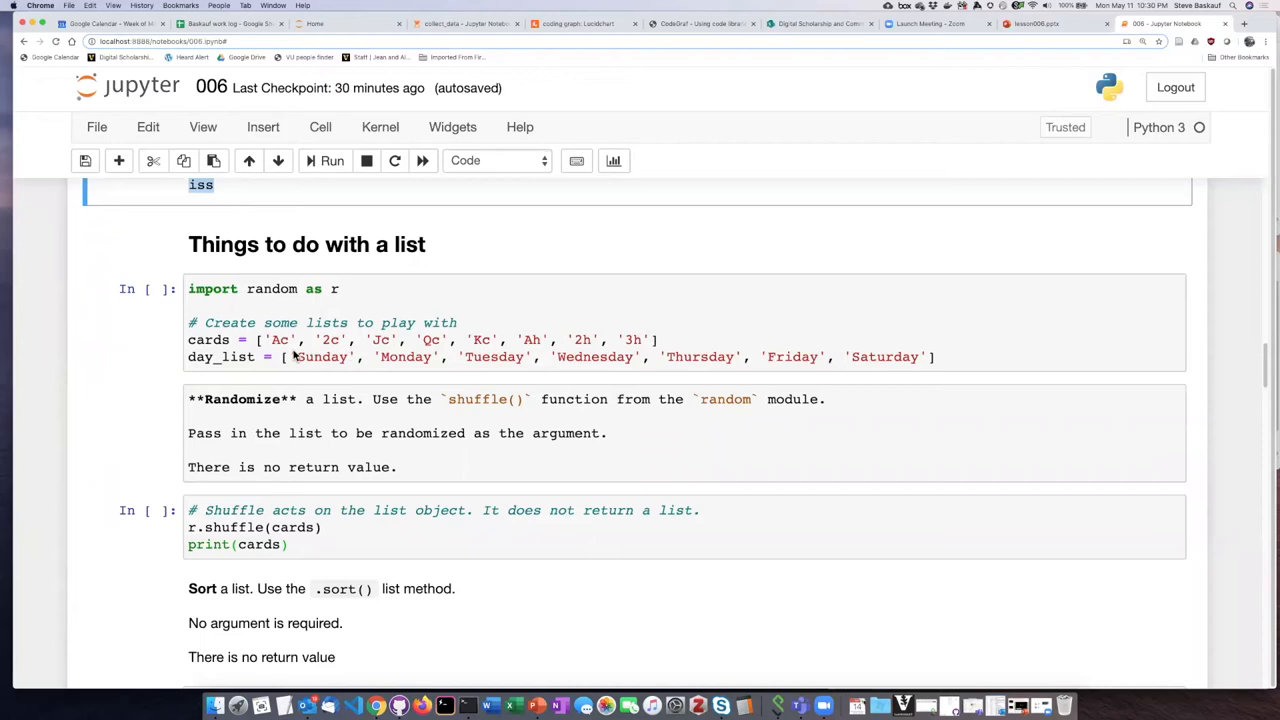
mouse_move(242, 363)
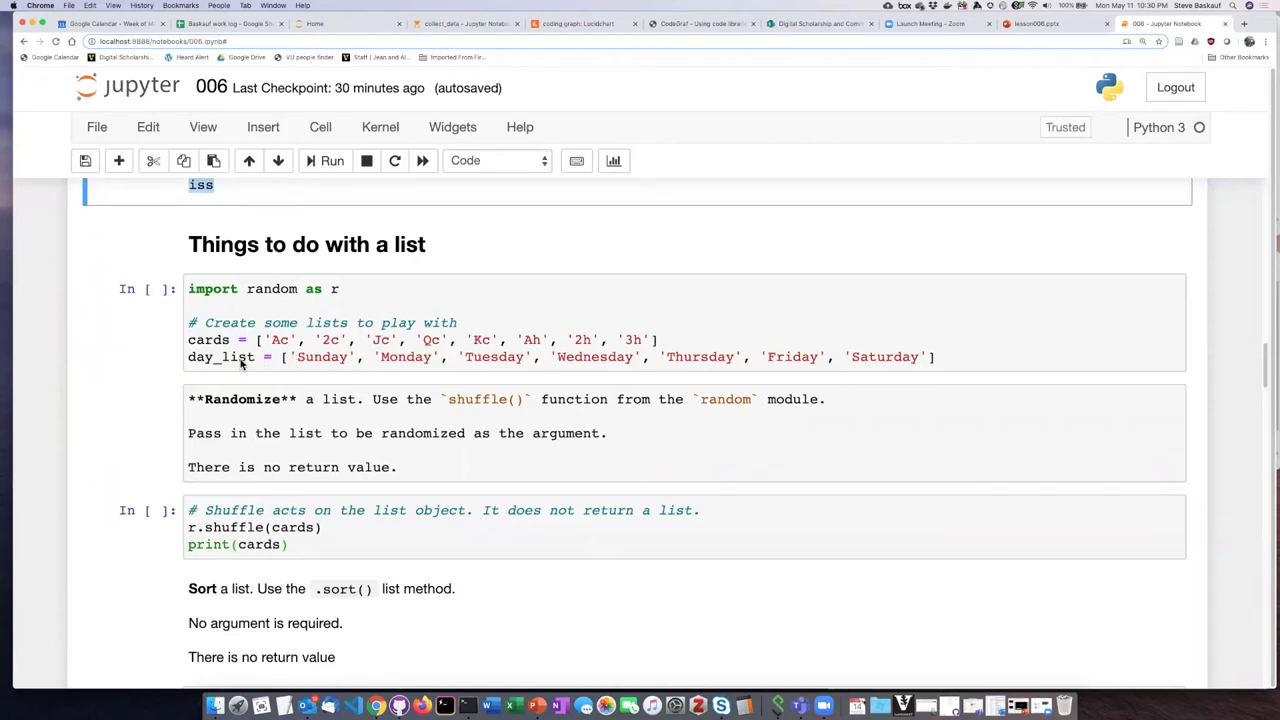
mouse_move(888, 355)
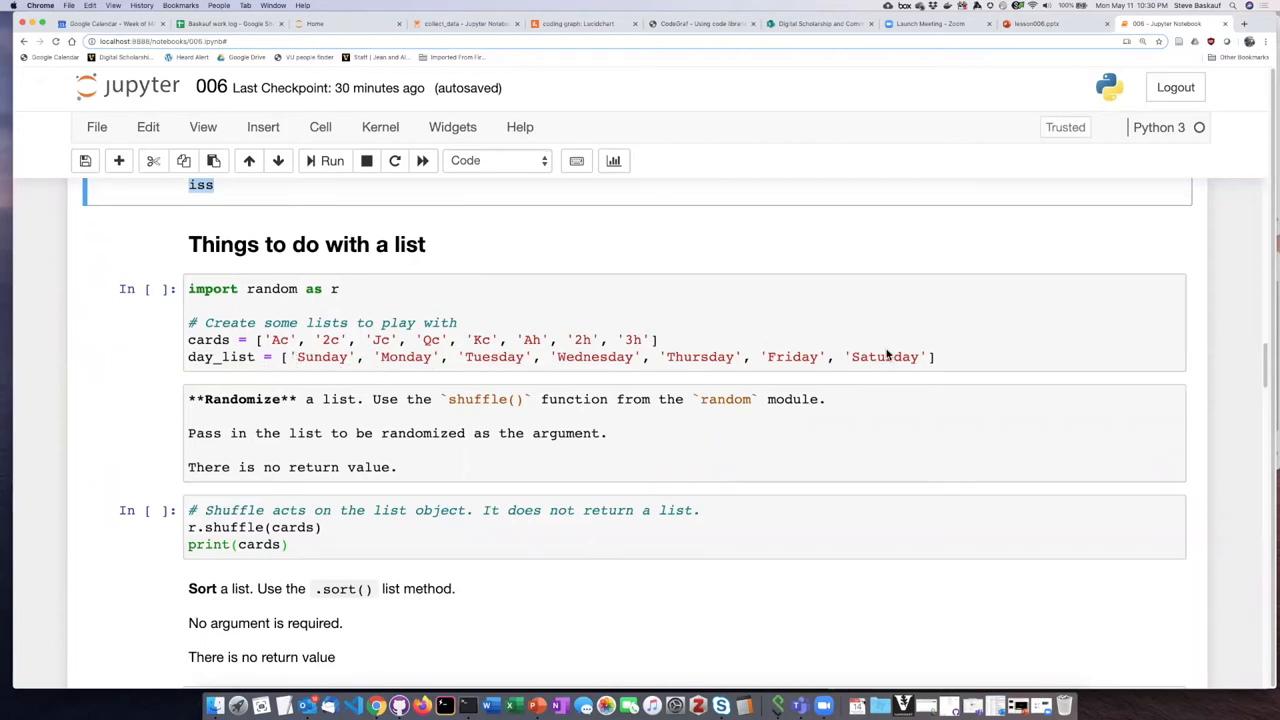
mouse_move(562, 413)
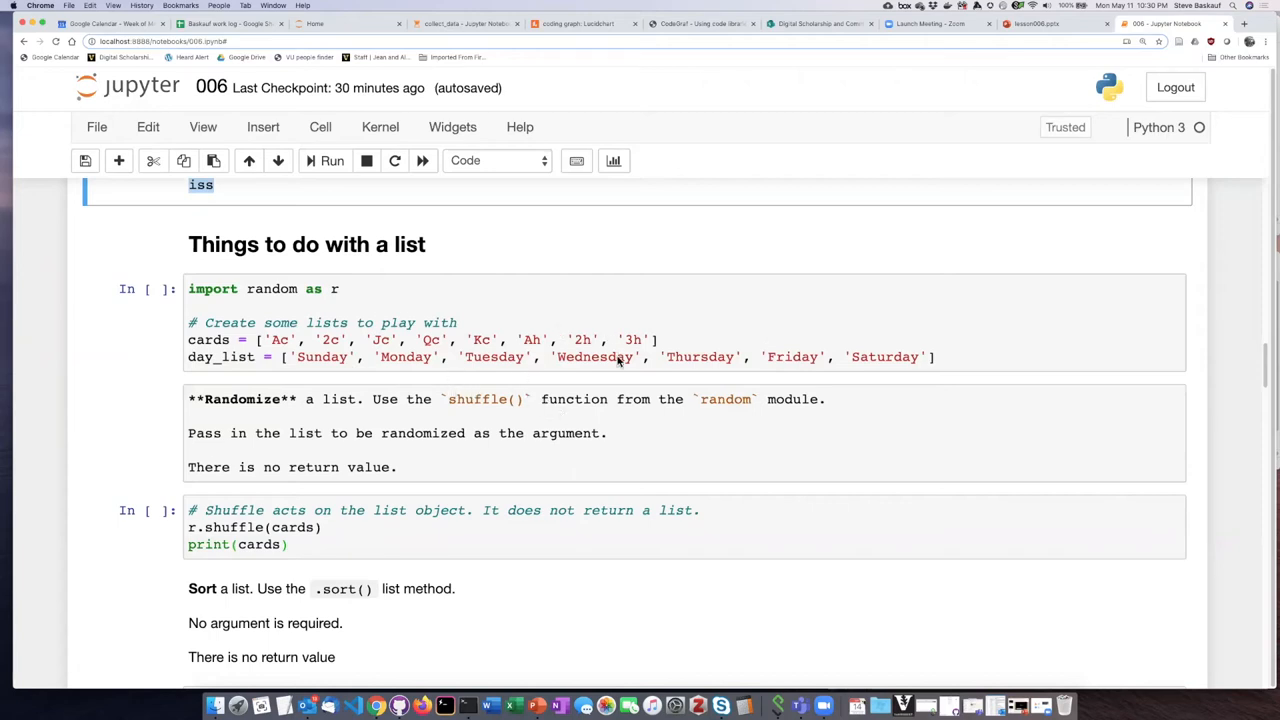
mouse_move(347, 449)
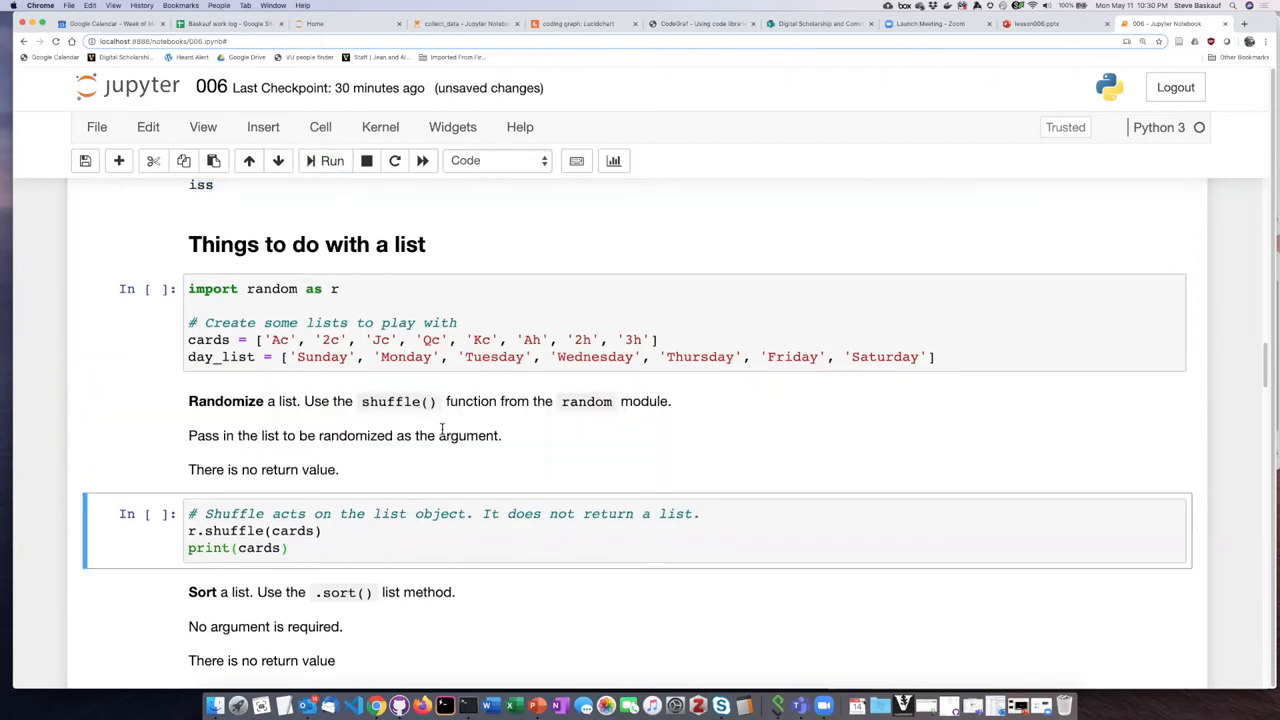
mouse_move(624, 418)
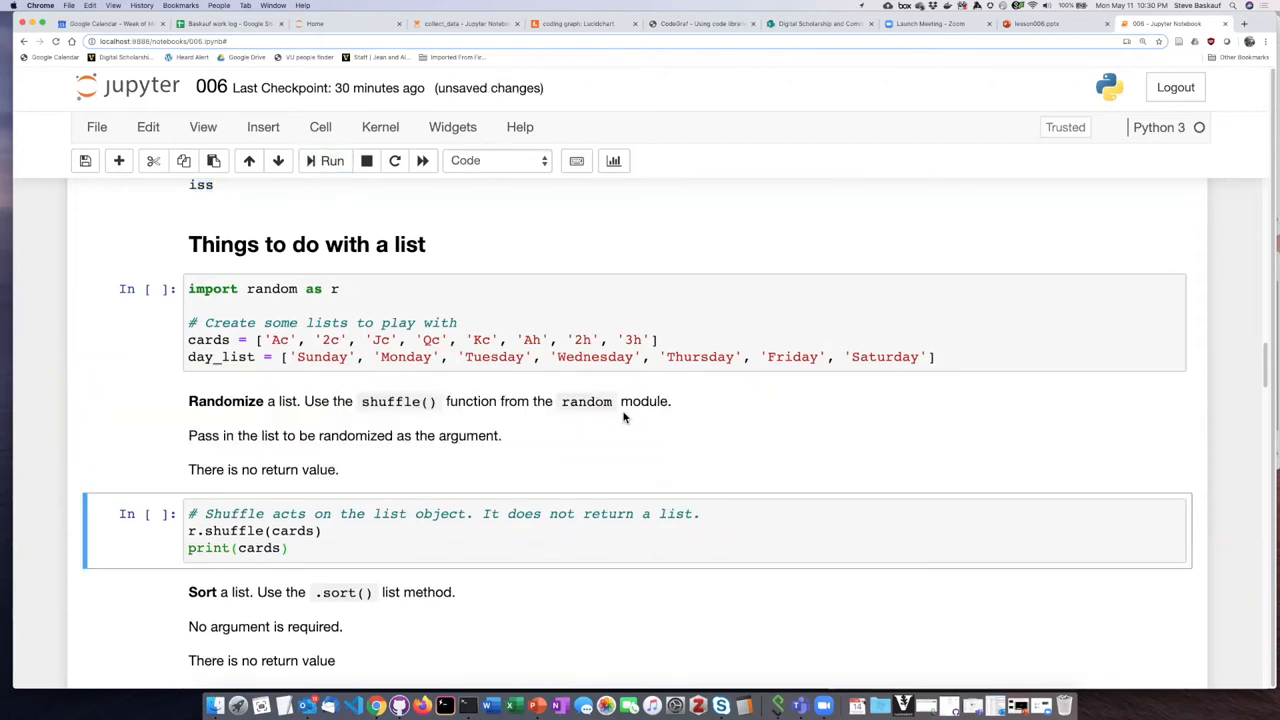
mouse_move(438, 428)
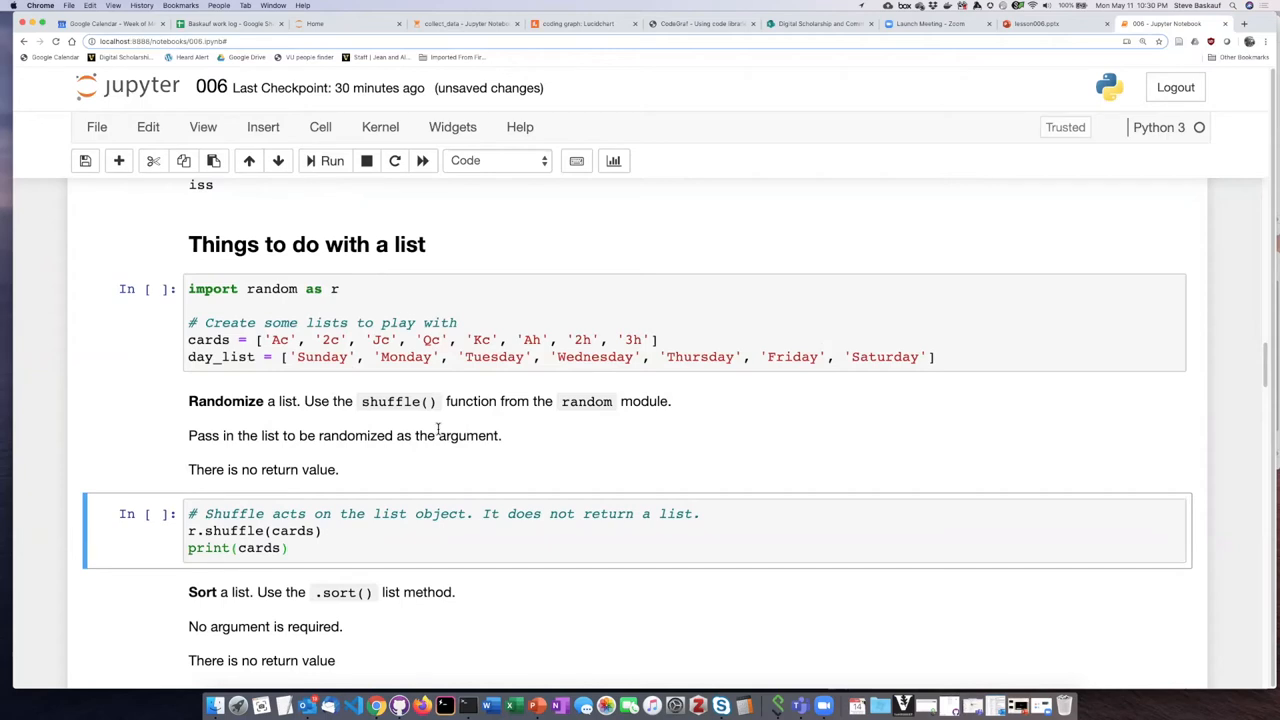
mouse_move(550, 430)
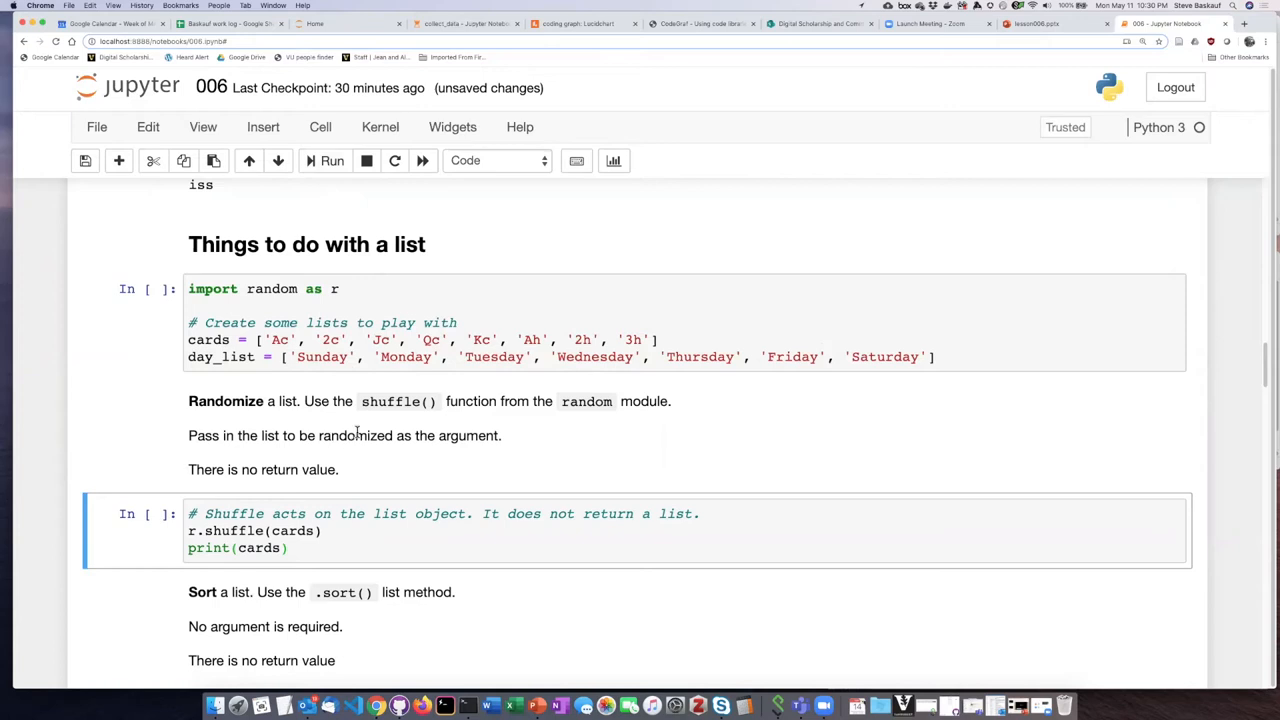
mouse_move(421, 437)
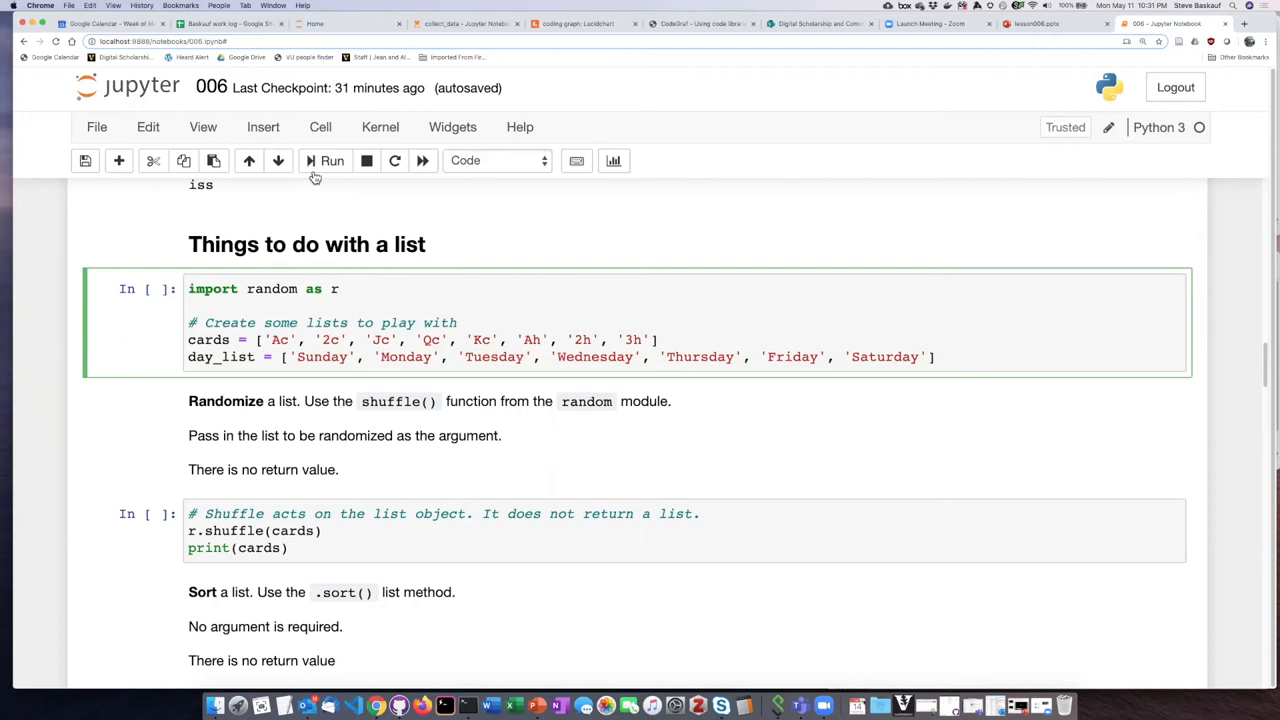
Run the cell importing random and building the cards and day_list lists.
left_click(331, 160)
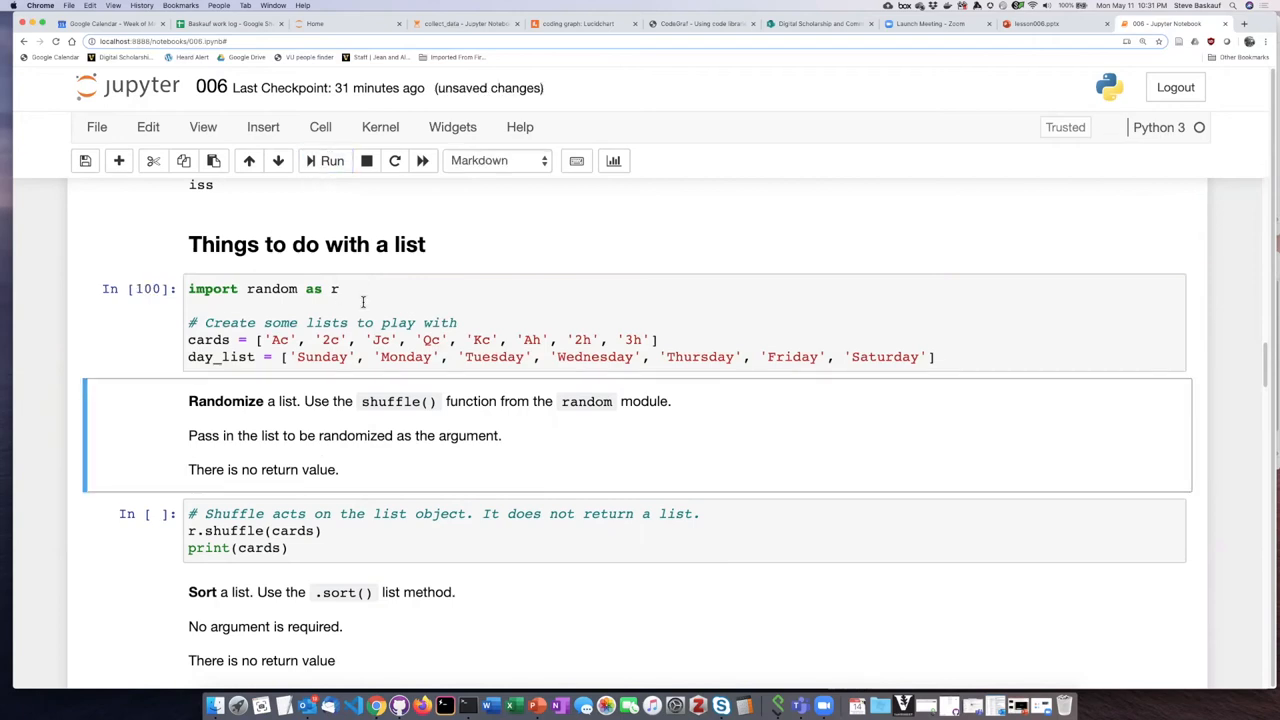
mouse_move(317, 281)
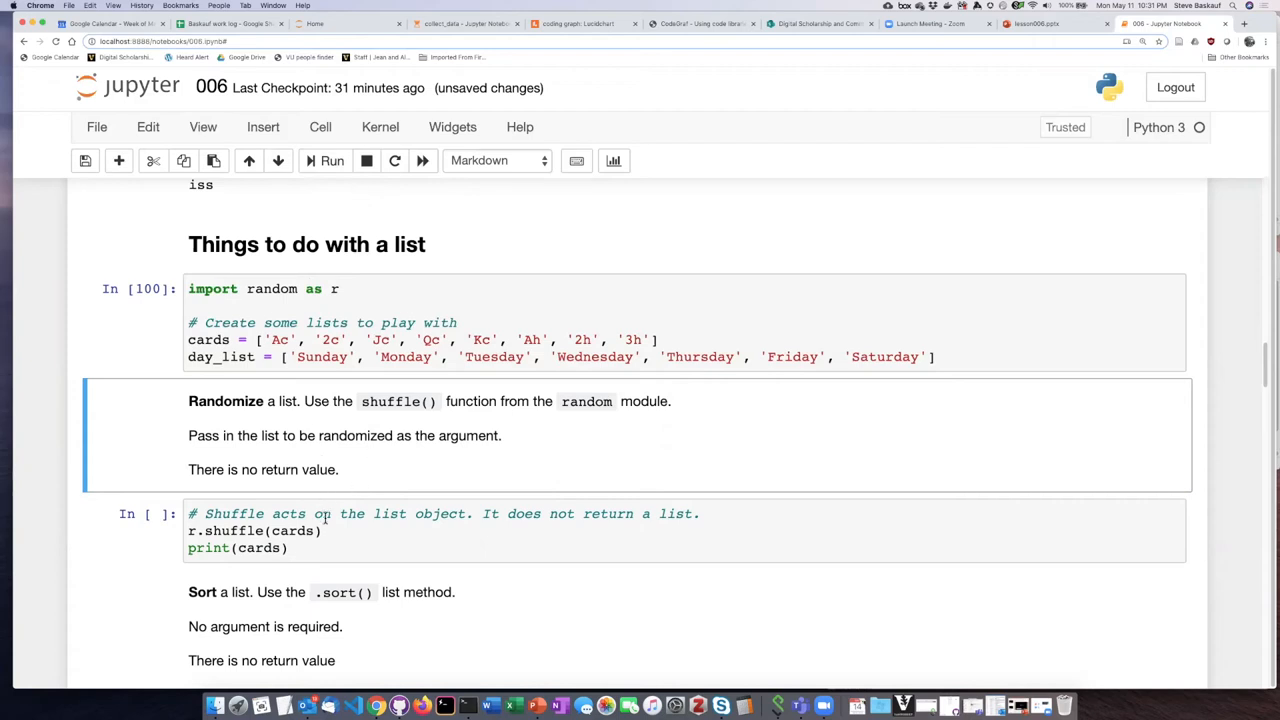
Run the shuffle cell three times, ending with order 2h, Jc, Kc, Ah, Ac, Qc, 2c, 3h.
left_click(331, 160)
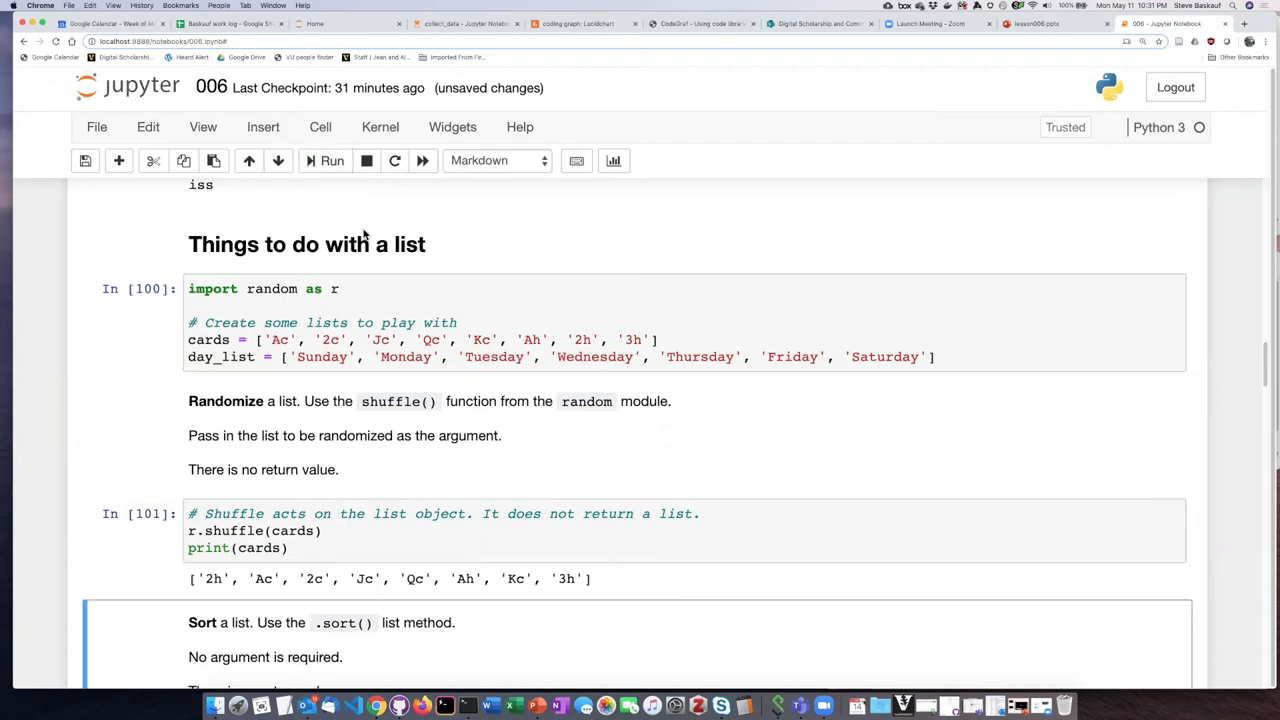
scroll("up", 3)
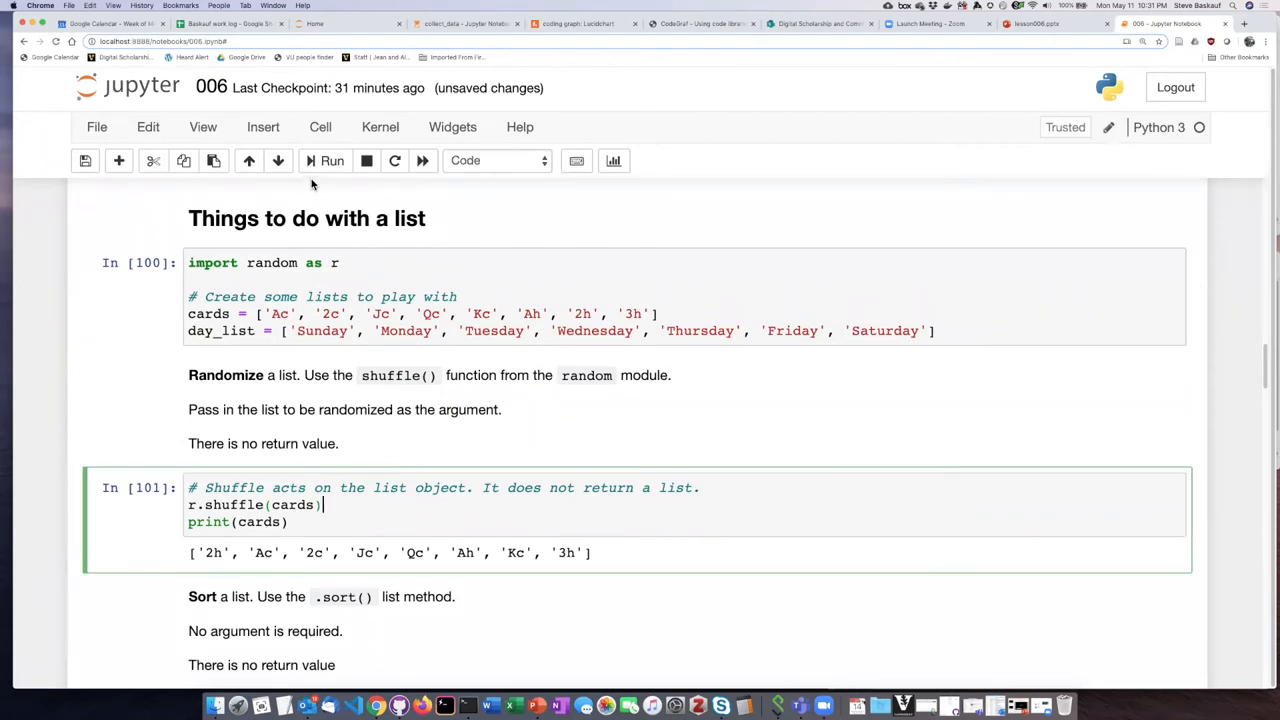
left_click(326, 160)
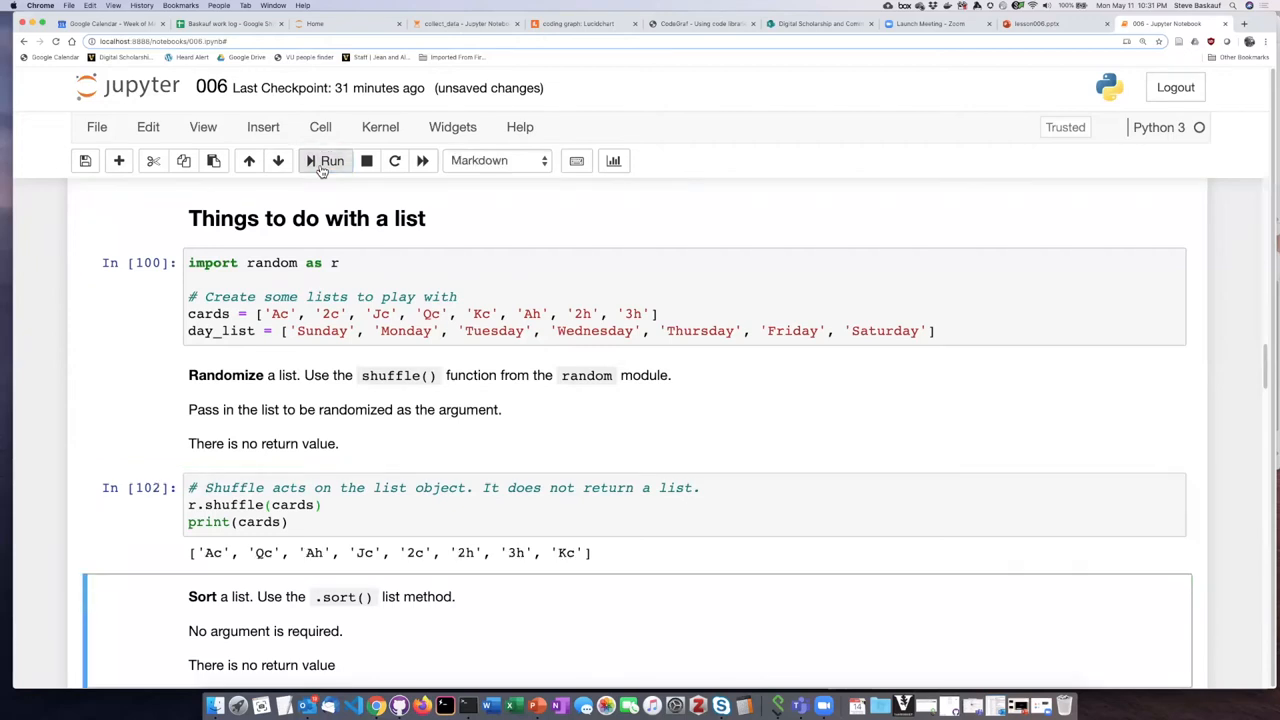
left_click(640, 505)
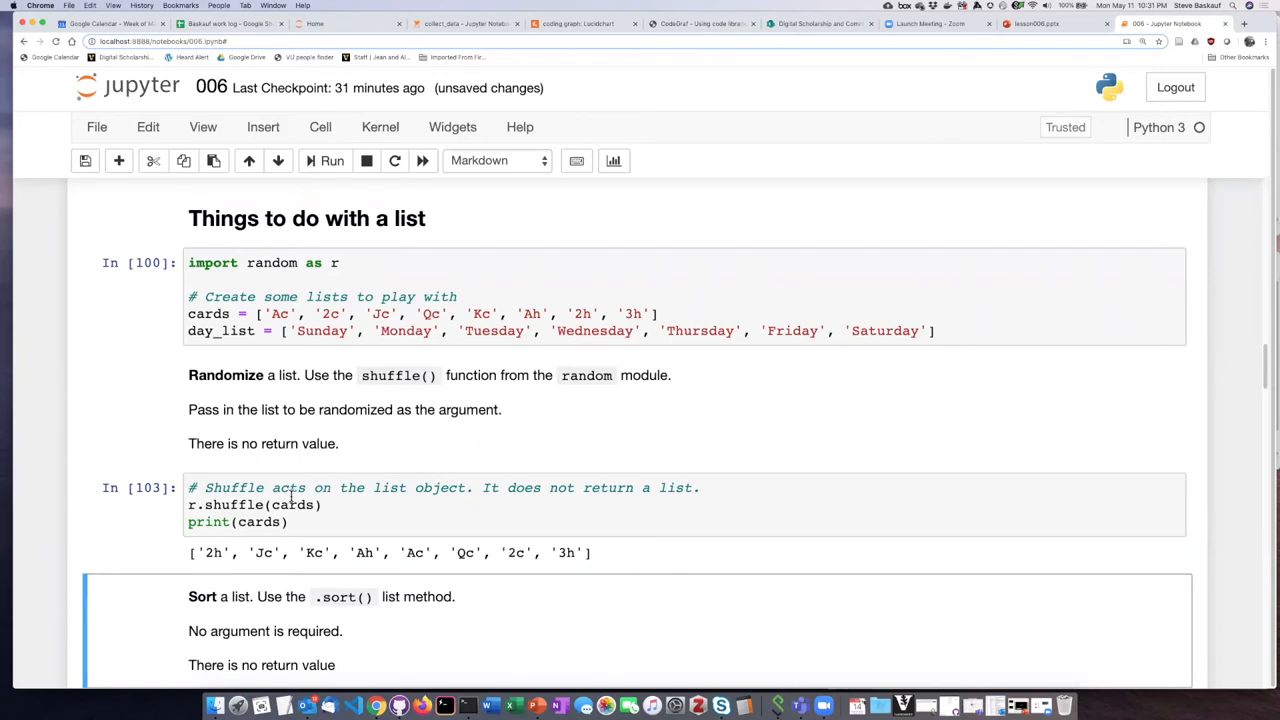
mouse_move(418, 540)
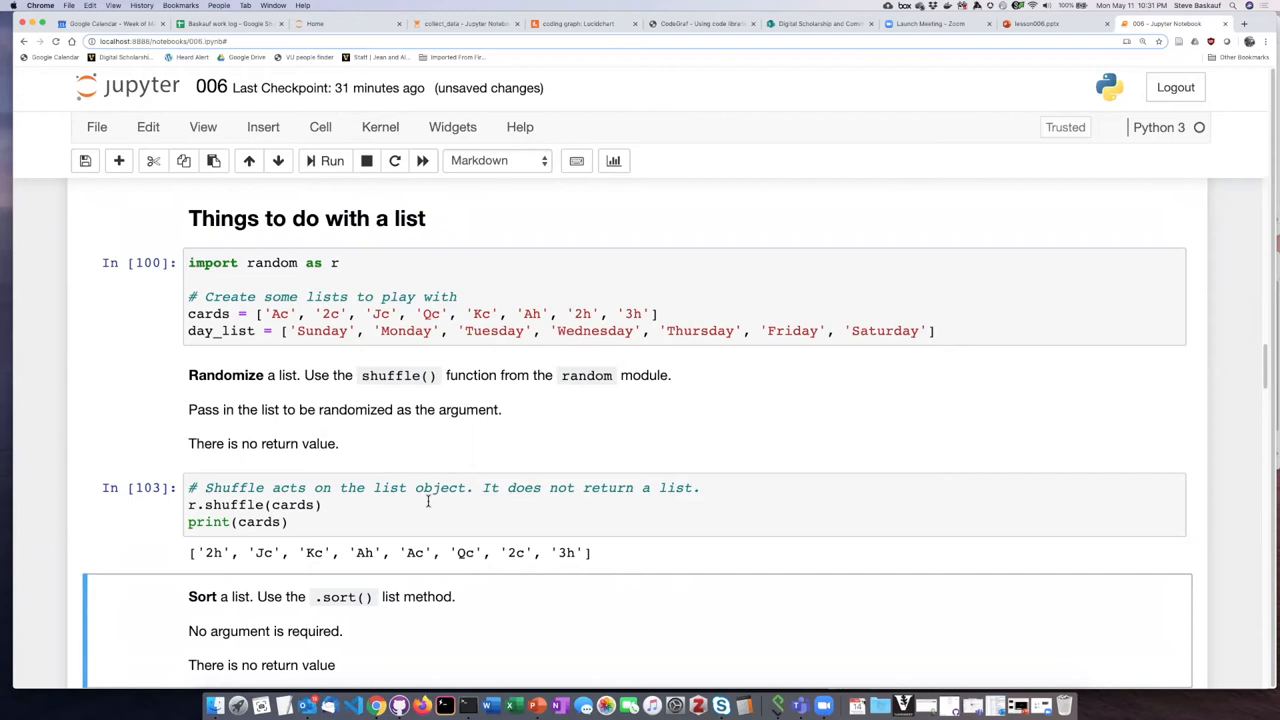
Scroll down past the Sort explanation to the unrun day_list.sort() cell.
scroll("down", 3)
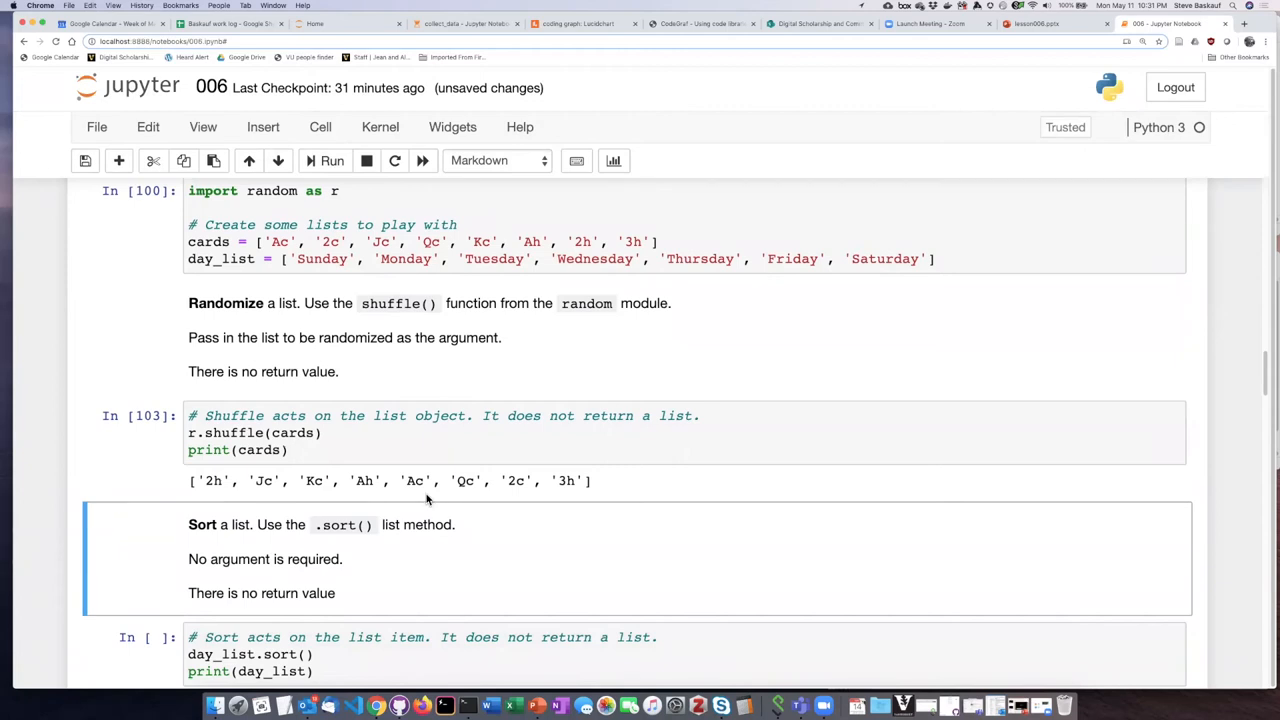
mouse_move(396, 523)
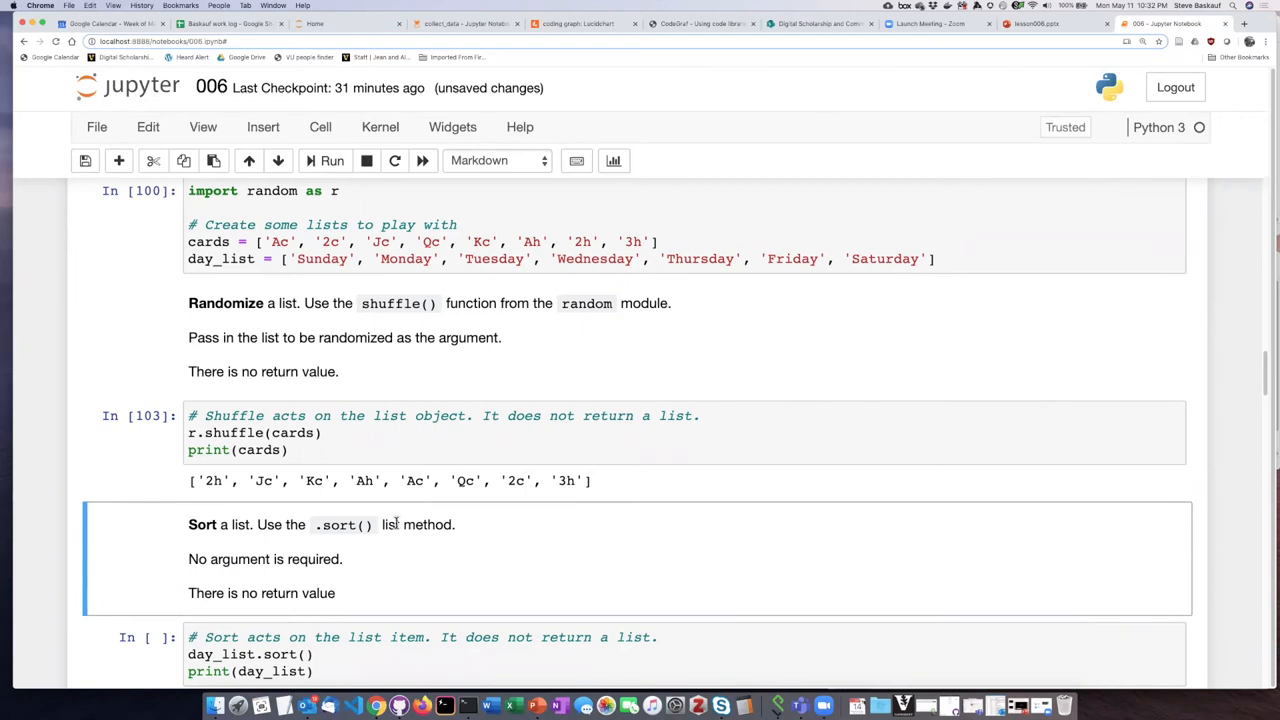
mouse_move(415, 523)
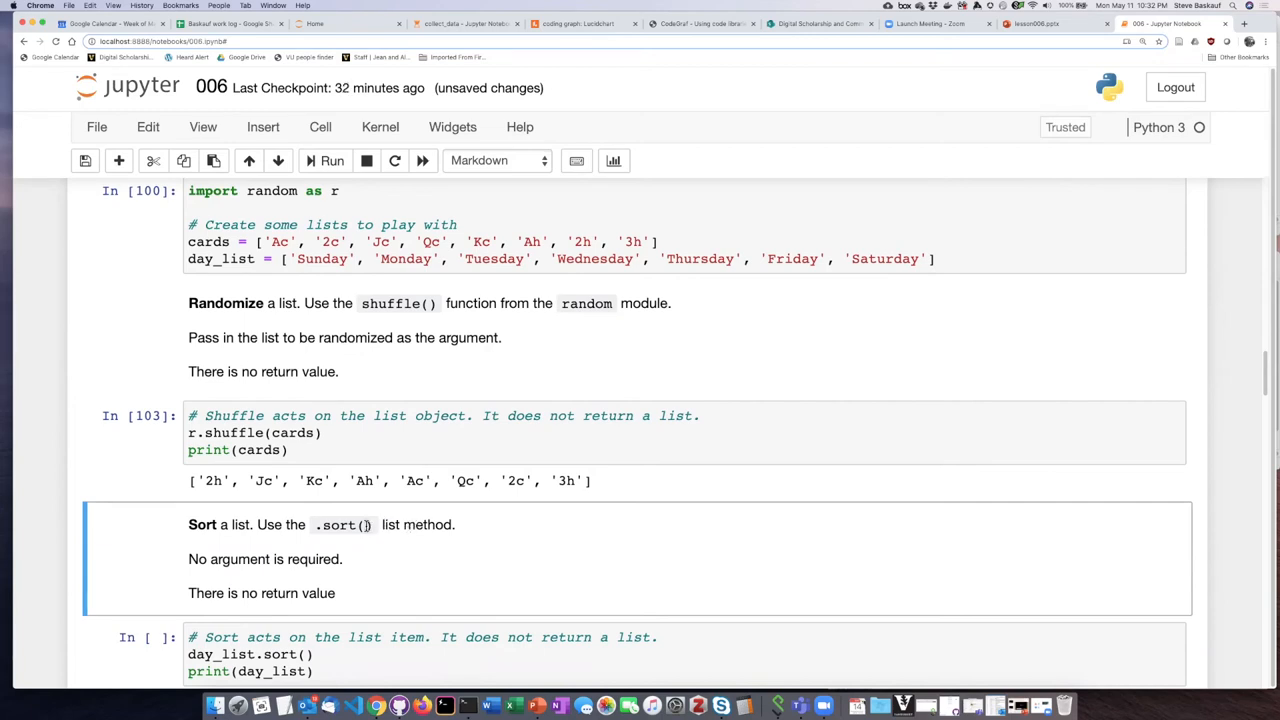
scroll("up", 3)
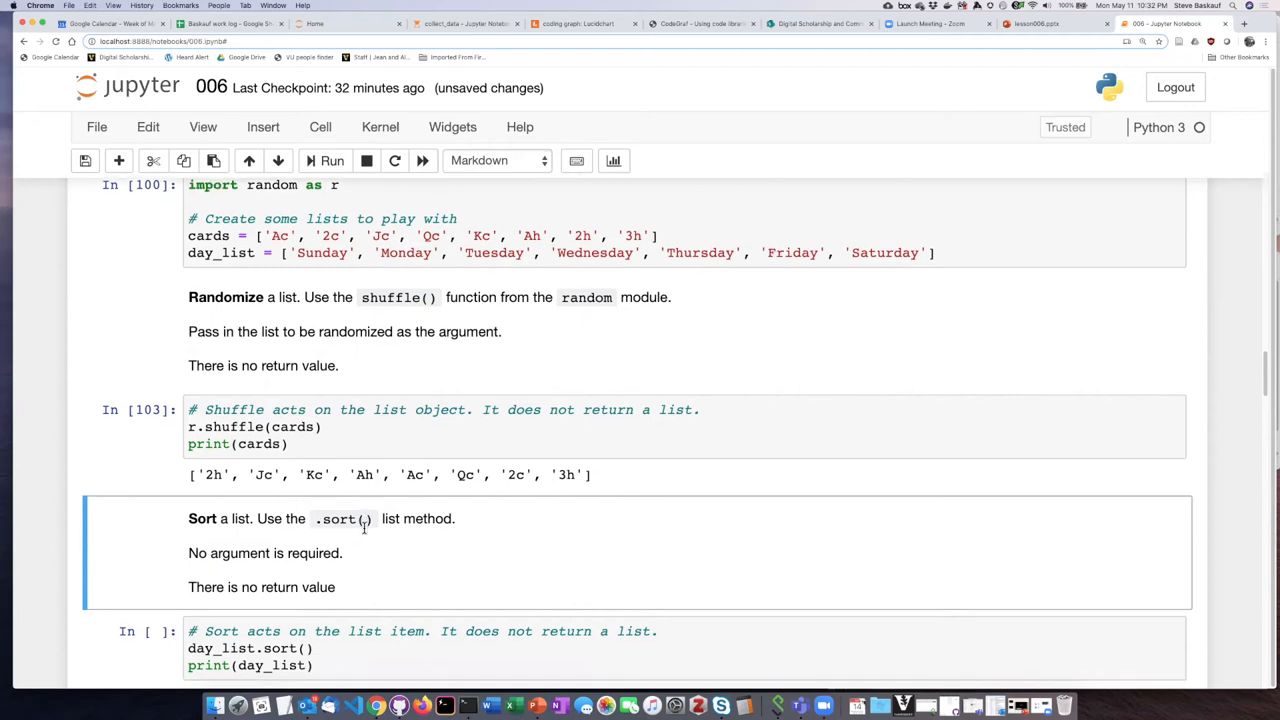
scroll("down", 3)
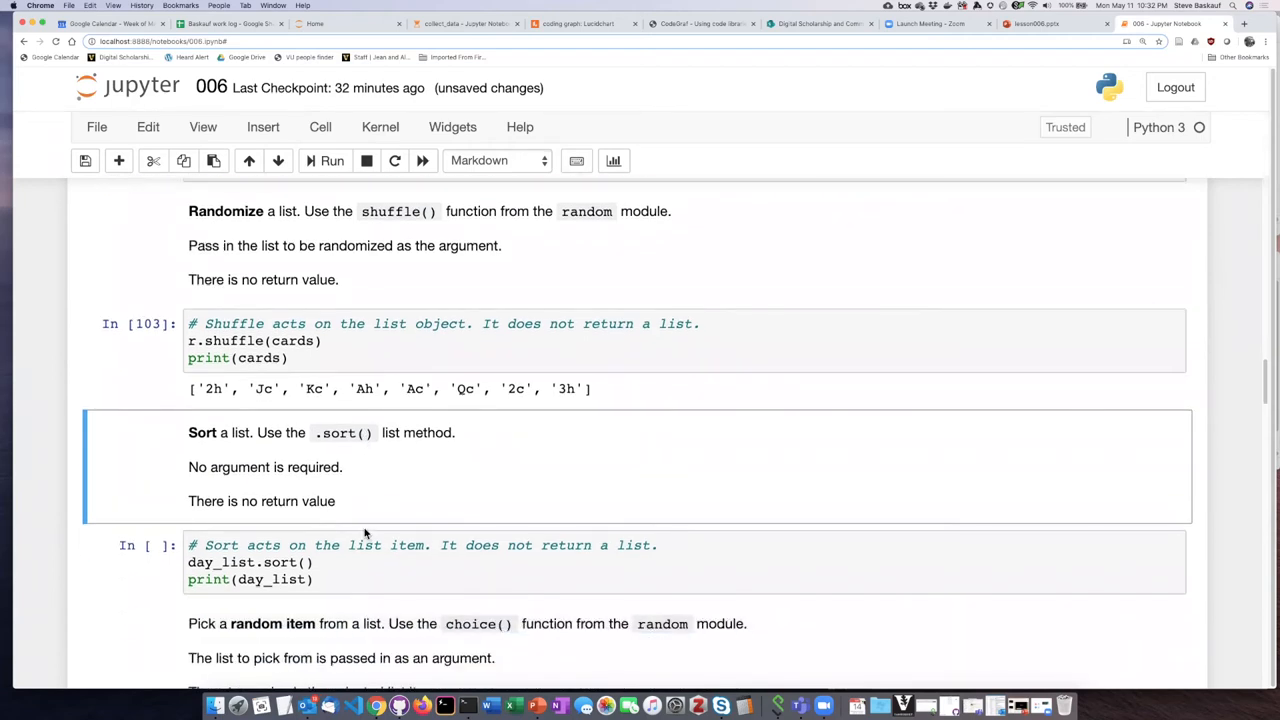
scroll("down", 3)
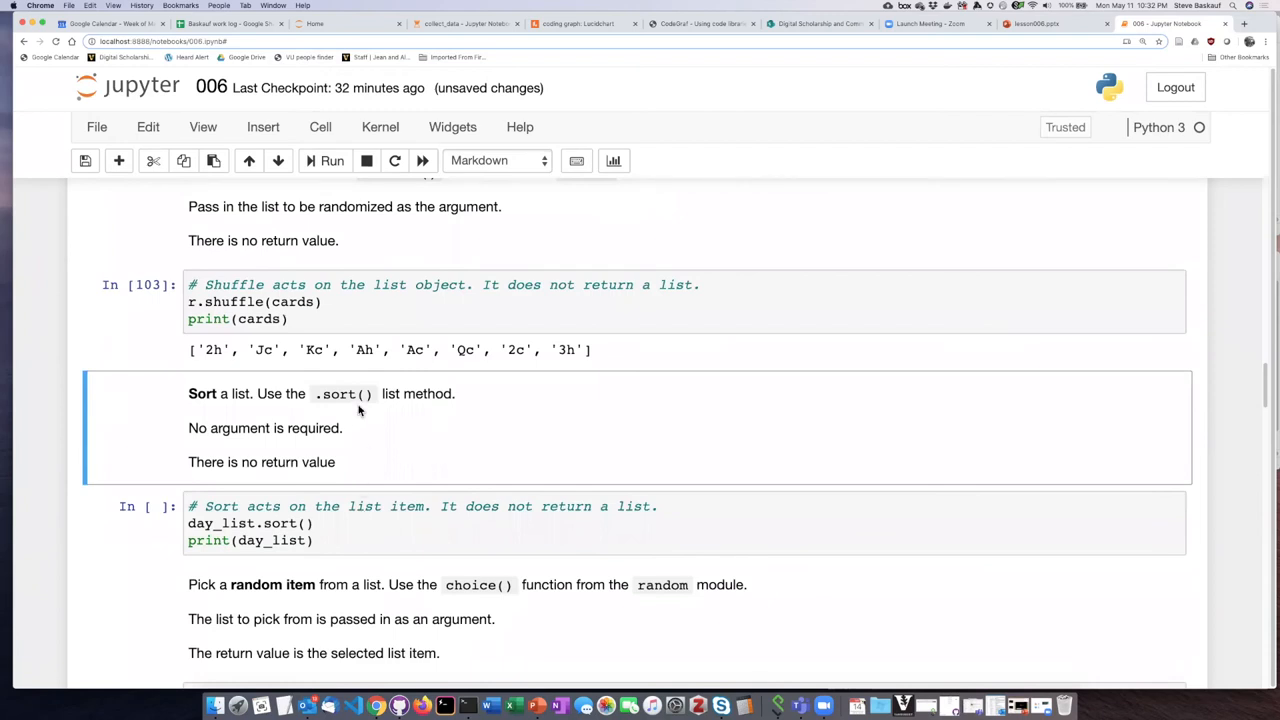
mouse_move(262, 464)
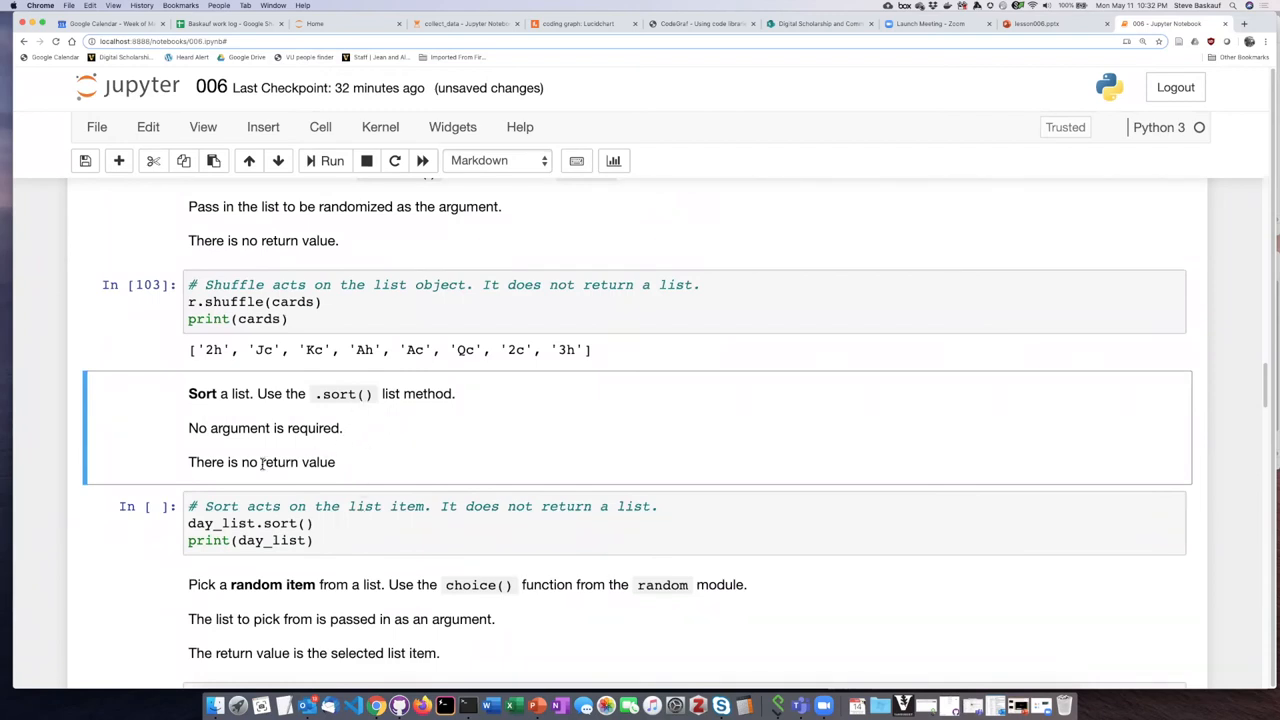
mouse_move(355, 463)
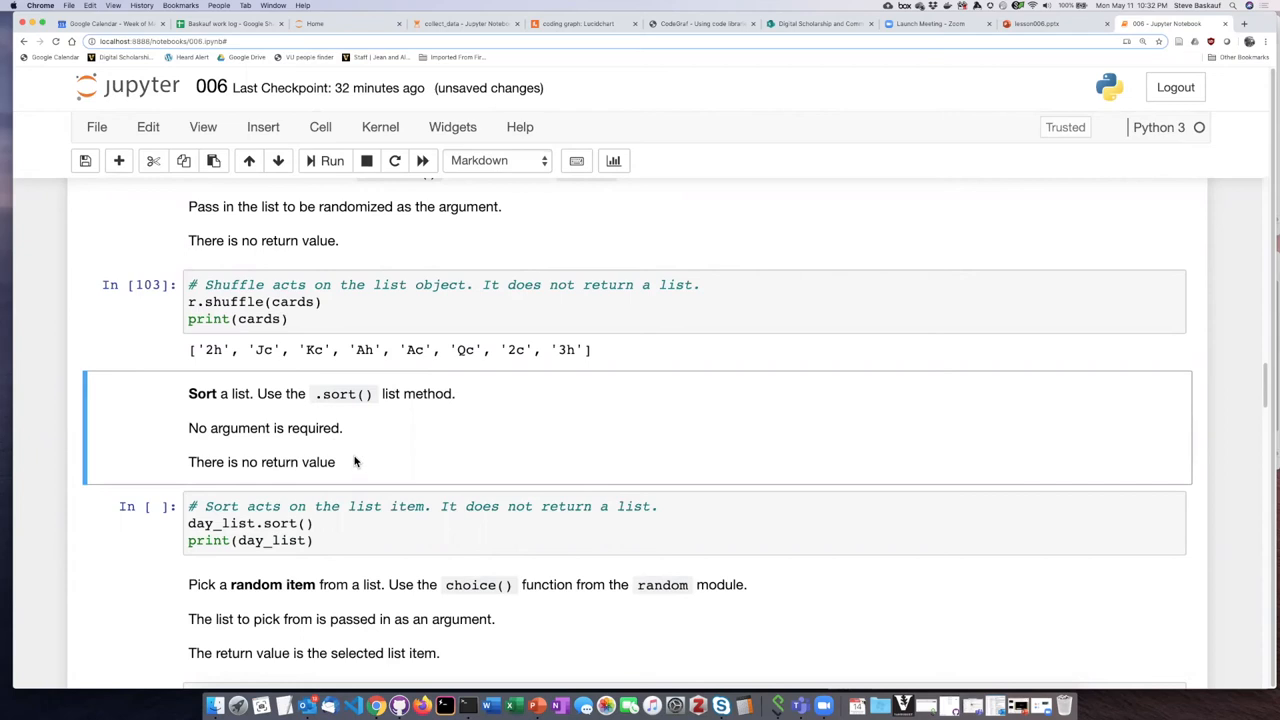
mouse_move(343, 502)
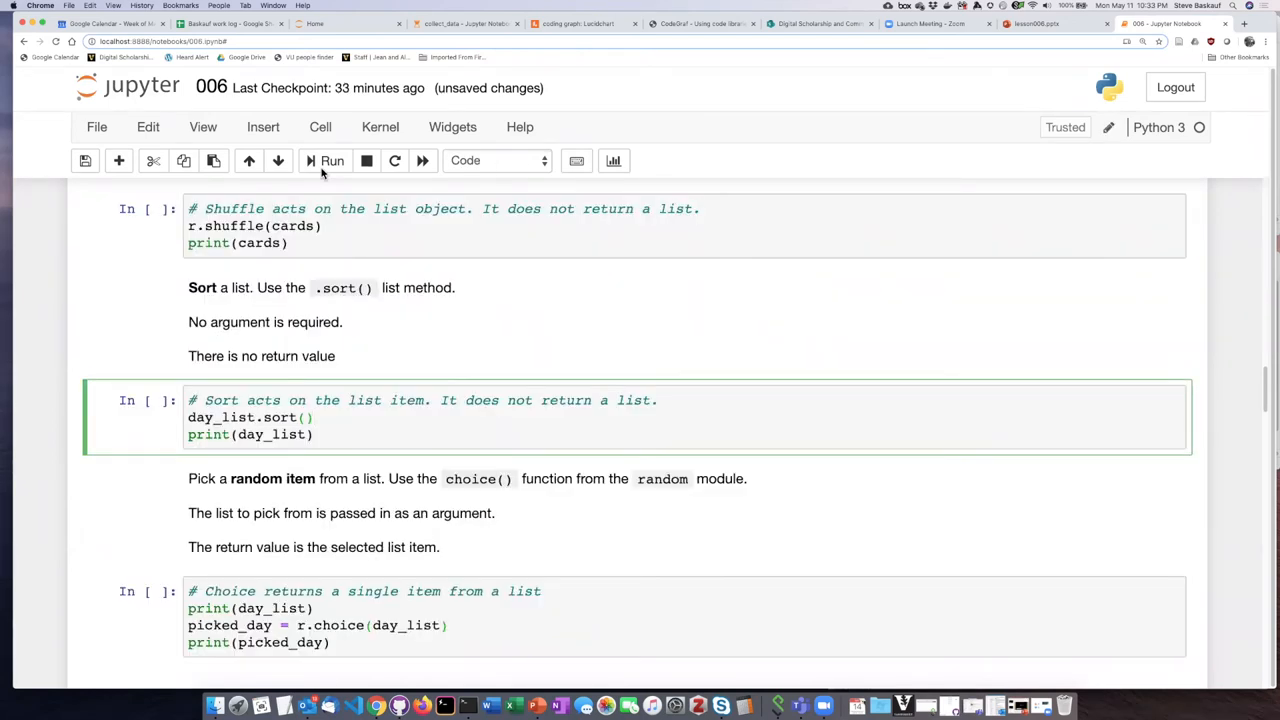
Run the day_list.sort() cell to print days alphabetically, Friday through Wednesday.
left_click(331, 160)
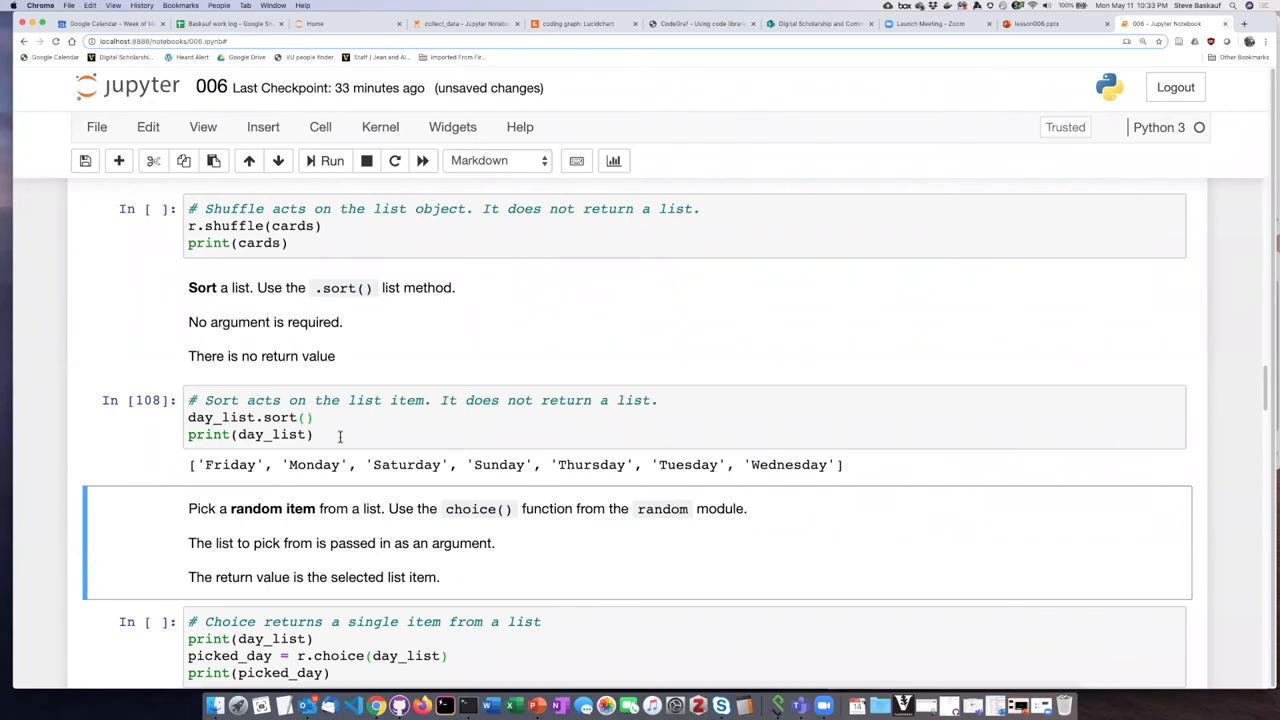
mouse_move(310, 461)
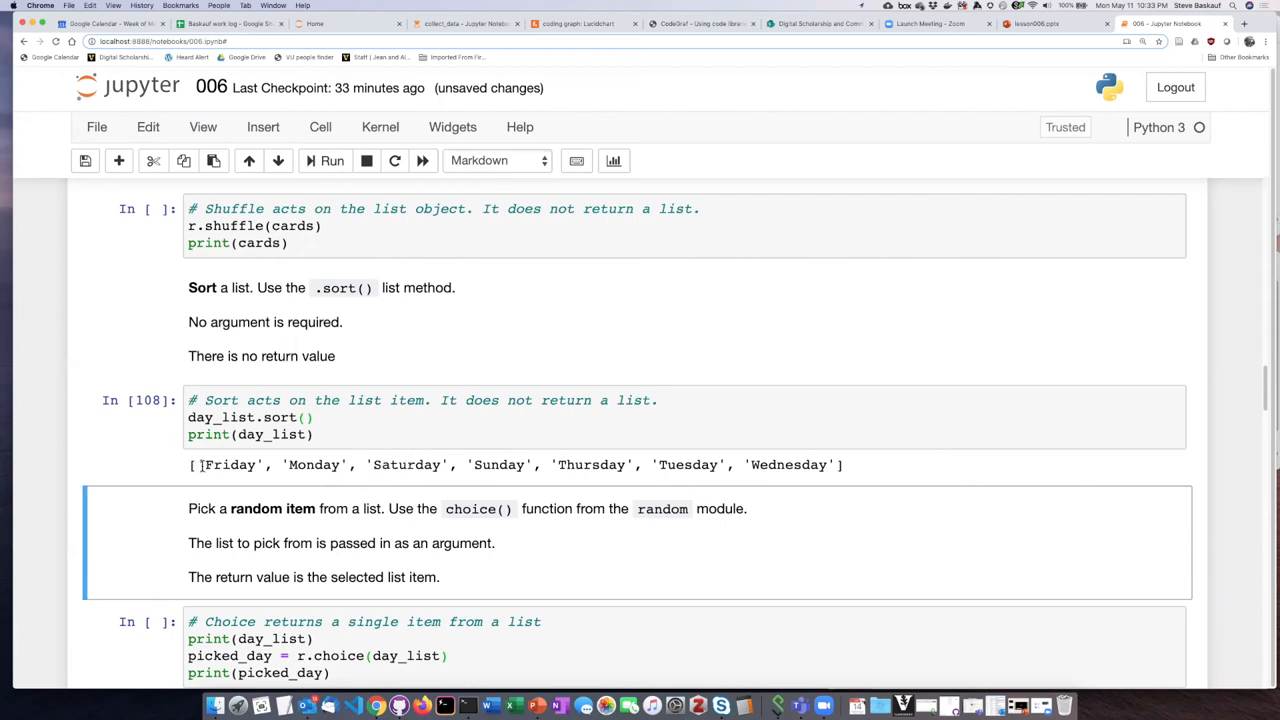
mouse_move(779, 464)
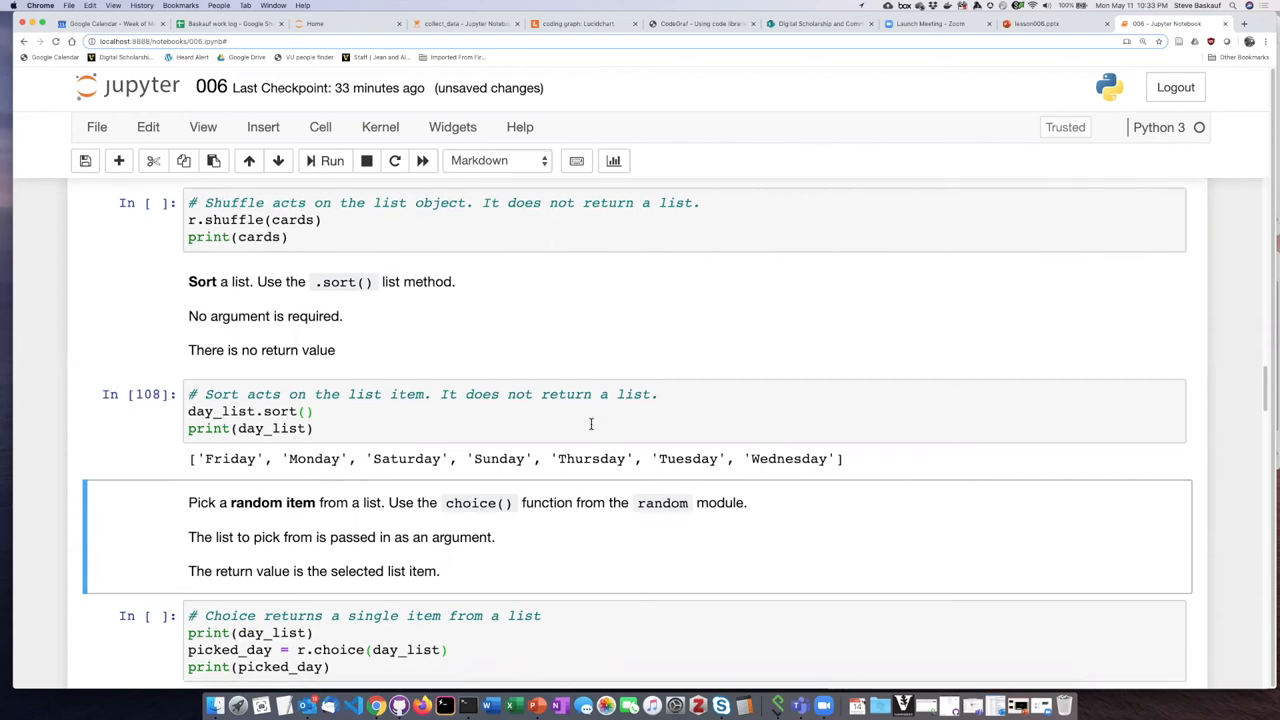
Scroll to the choice() explanation and select the r.choice(day_list) cell.
scroll("down", 3)
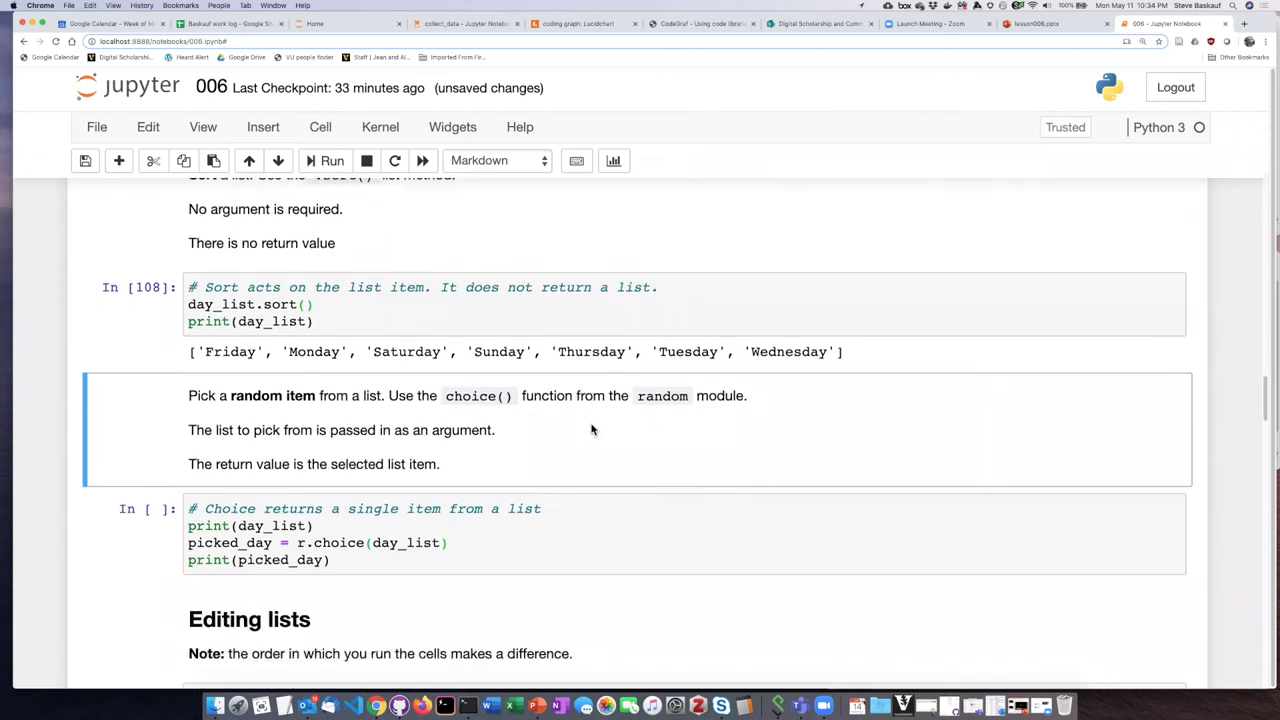
mouse_move(573, 427)
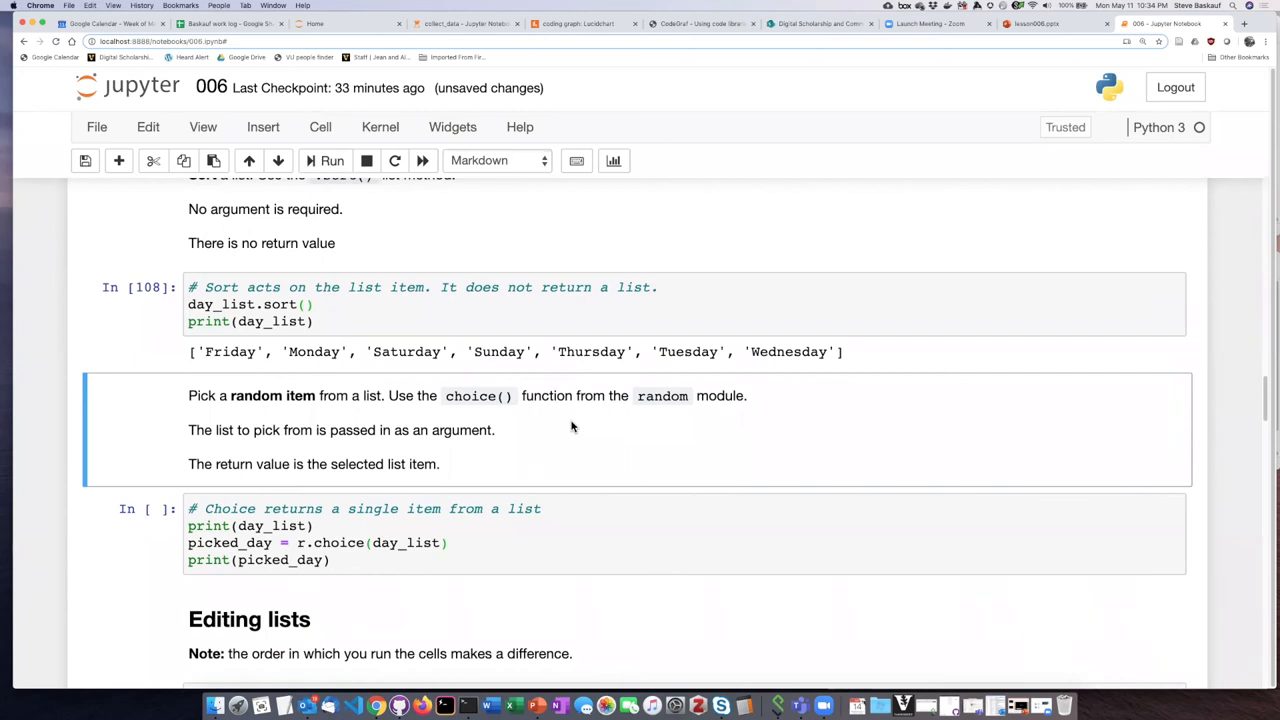
mouse_move(653, 403)
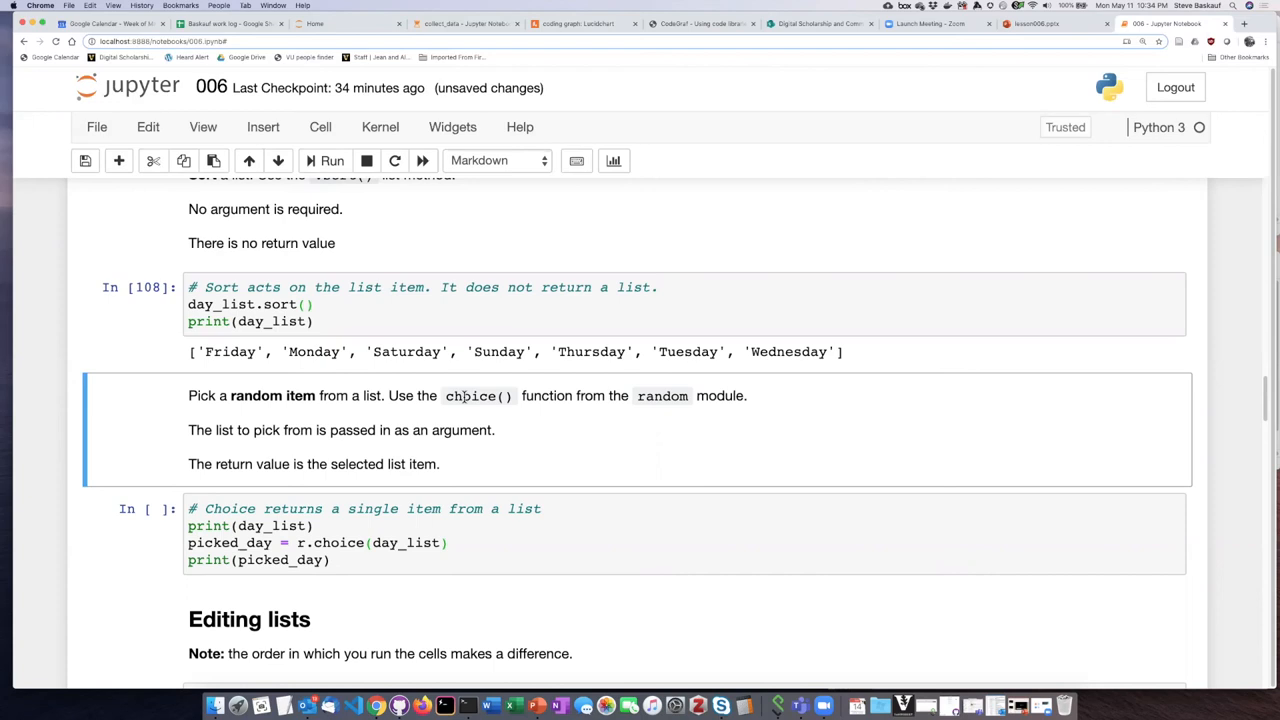
mouse_move(294, 449)
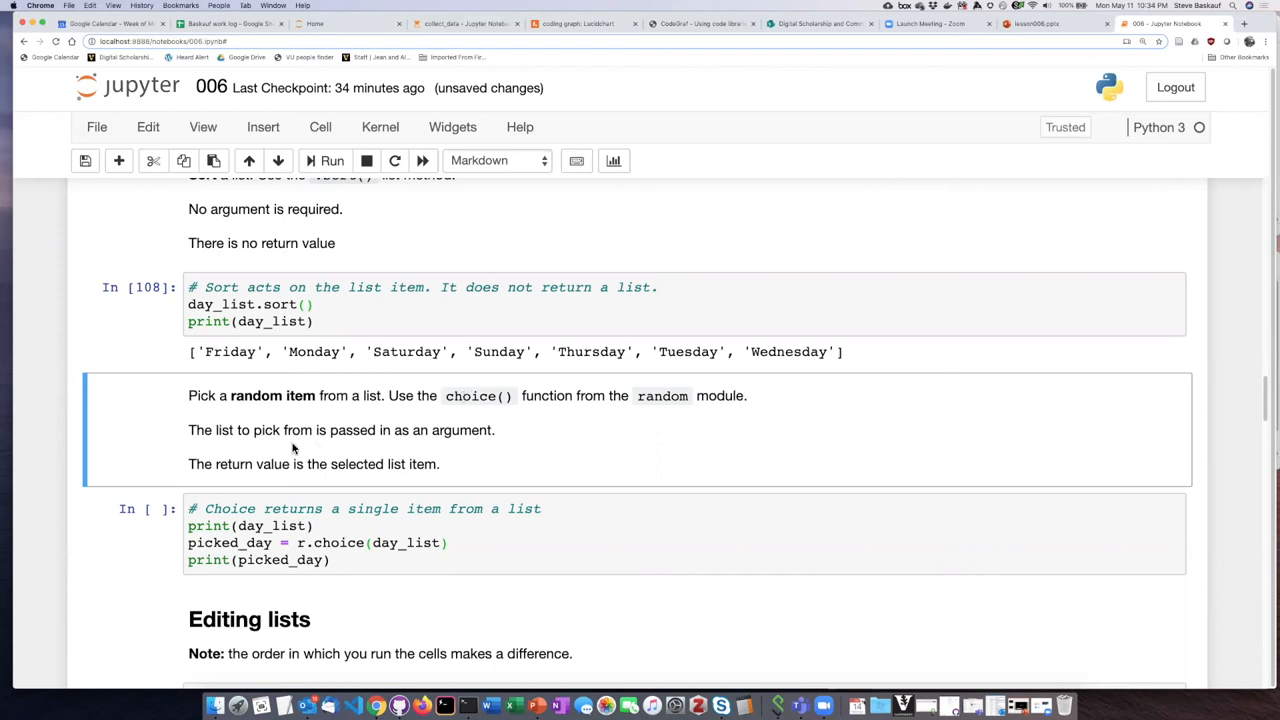
mouse_move(388, 545)
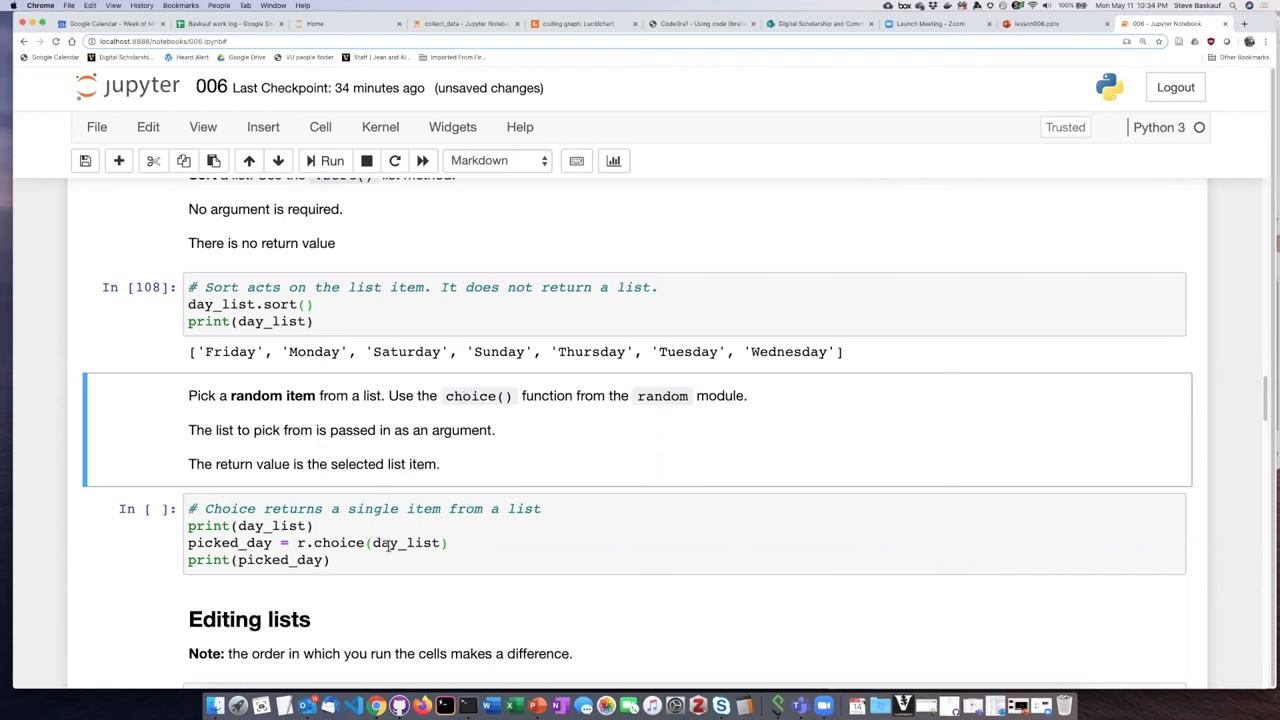
left_click(400, 542)
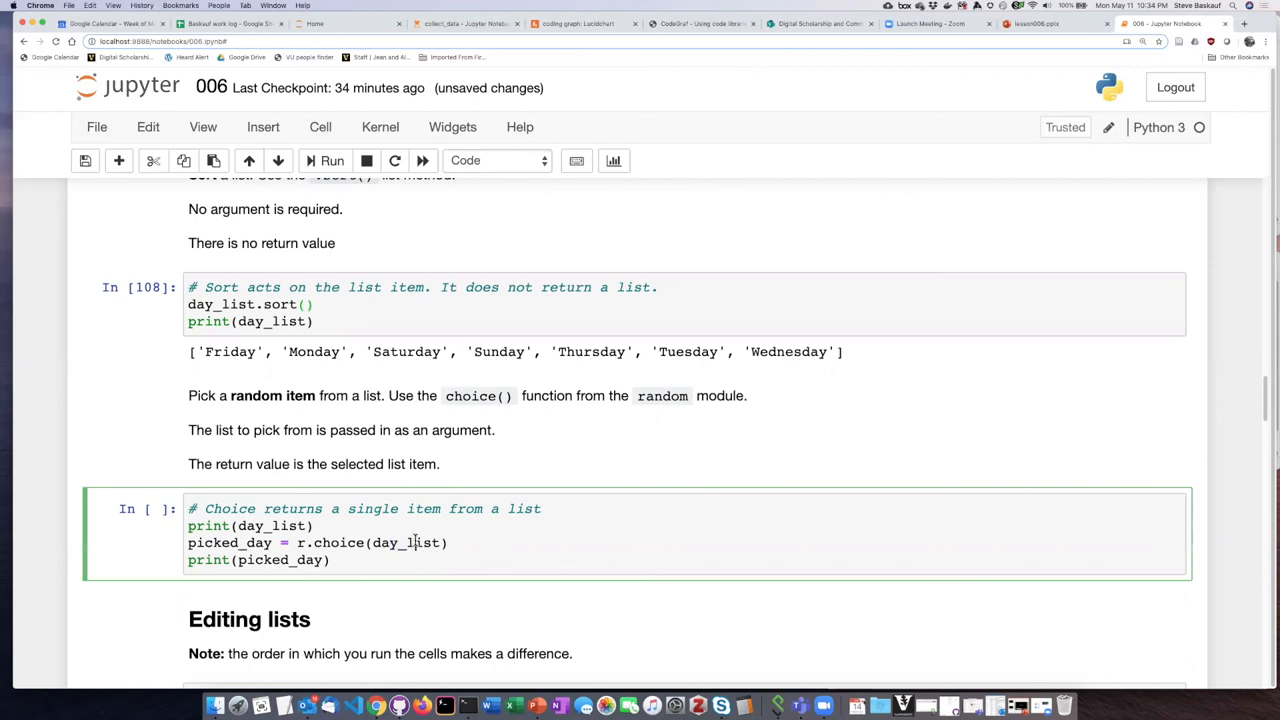
mouse_move(445, 444)
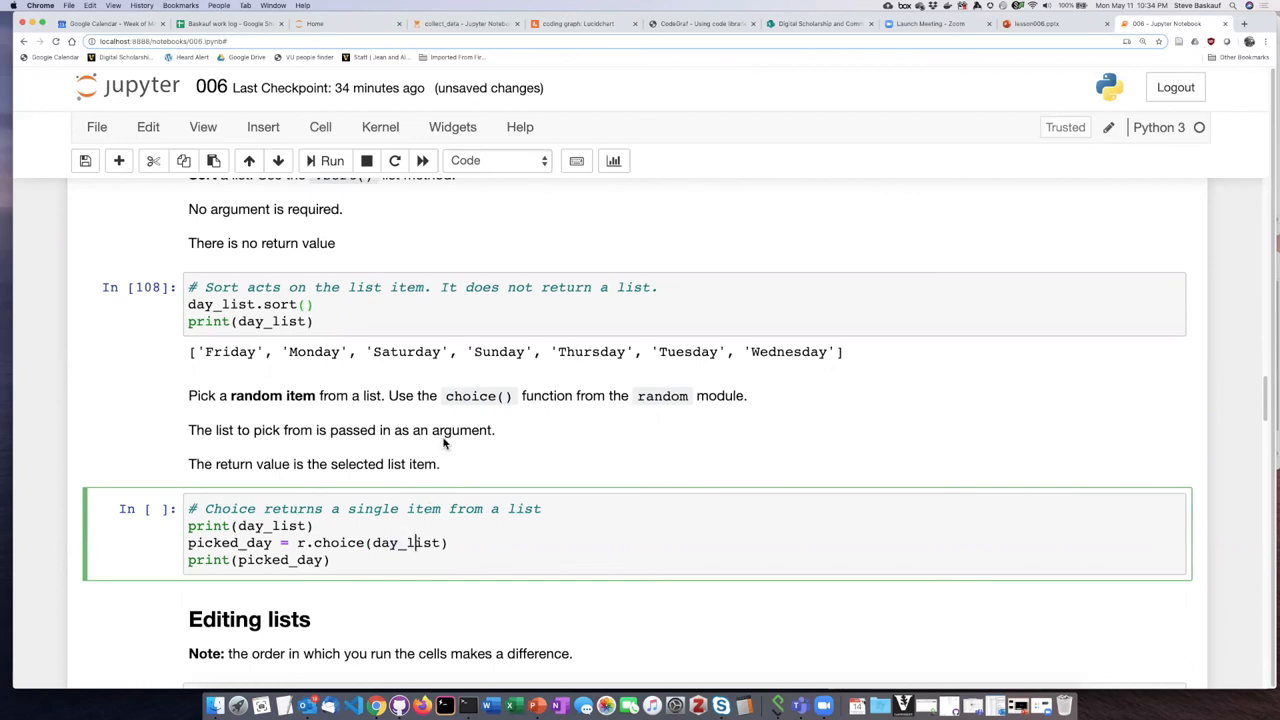
mouse_move(393, 463)
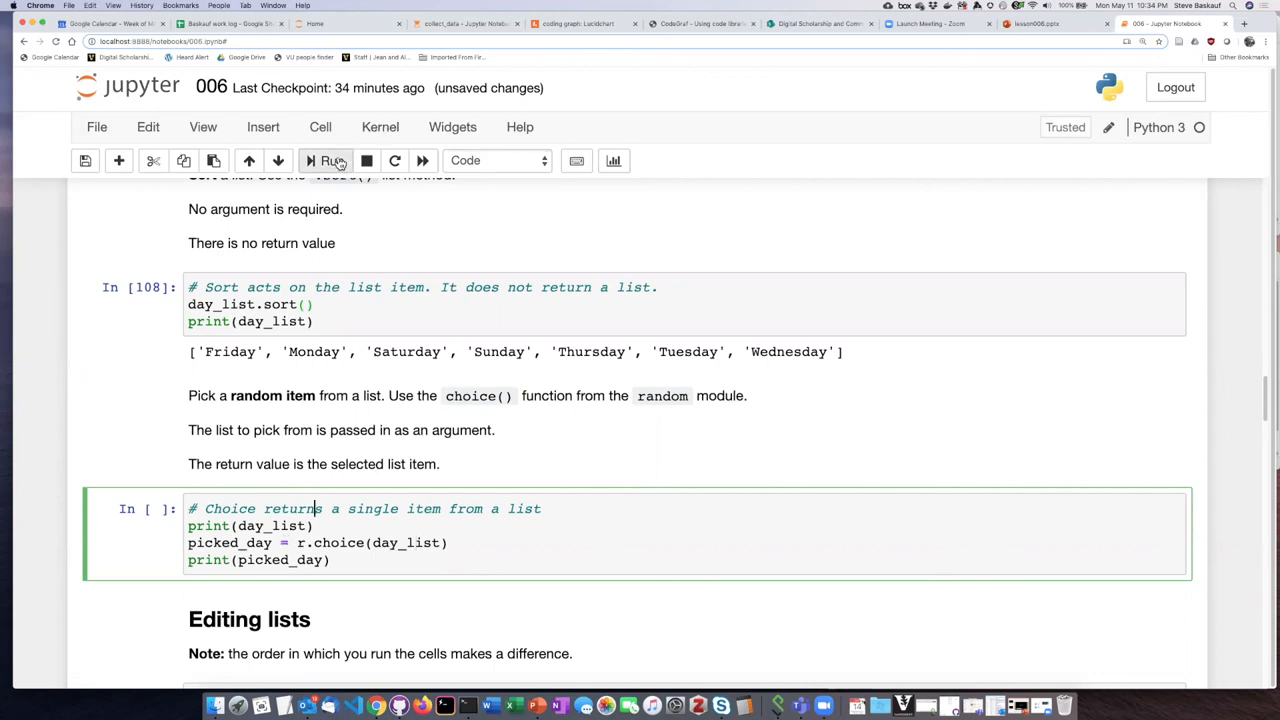
Run the choice cell three times, picking Friday, Wednesday, then Sunday.
left_click(331, 160)
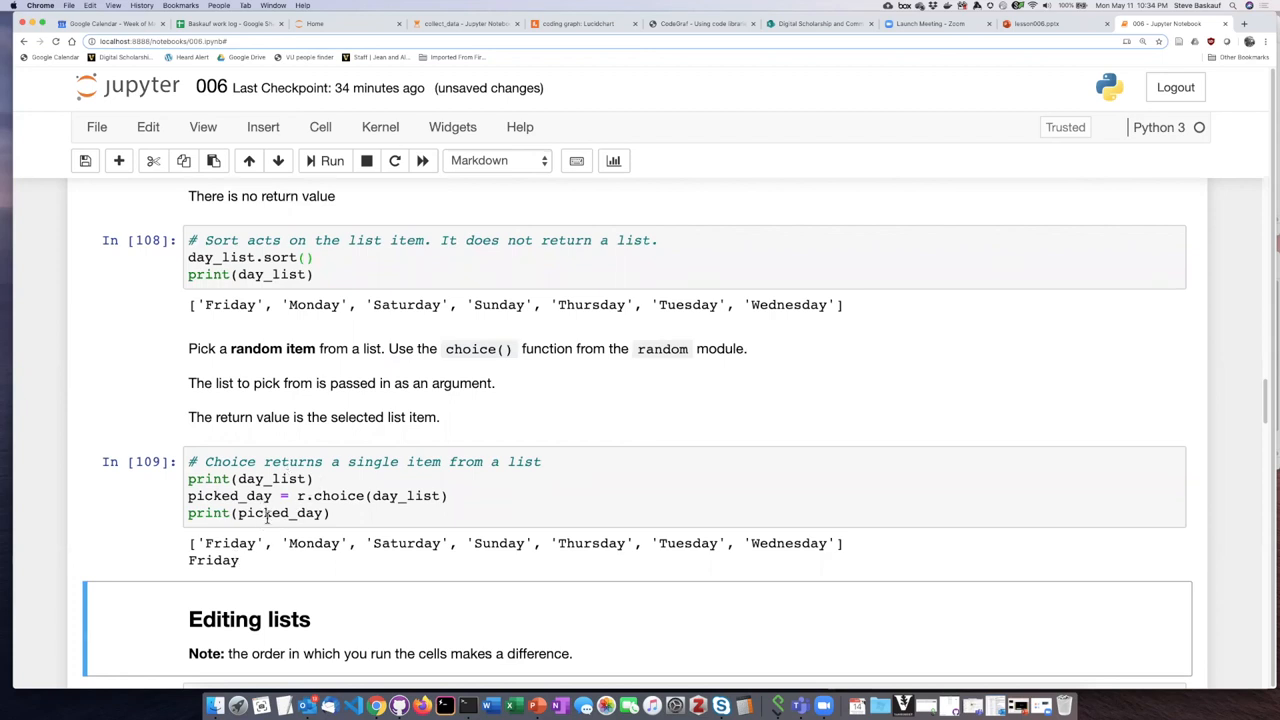
left_click(400, 495)
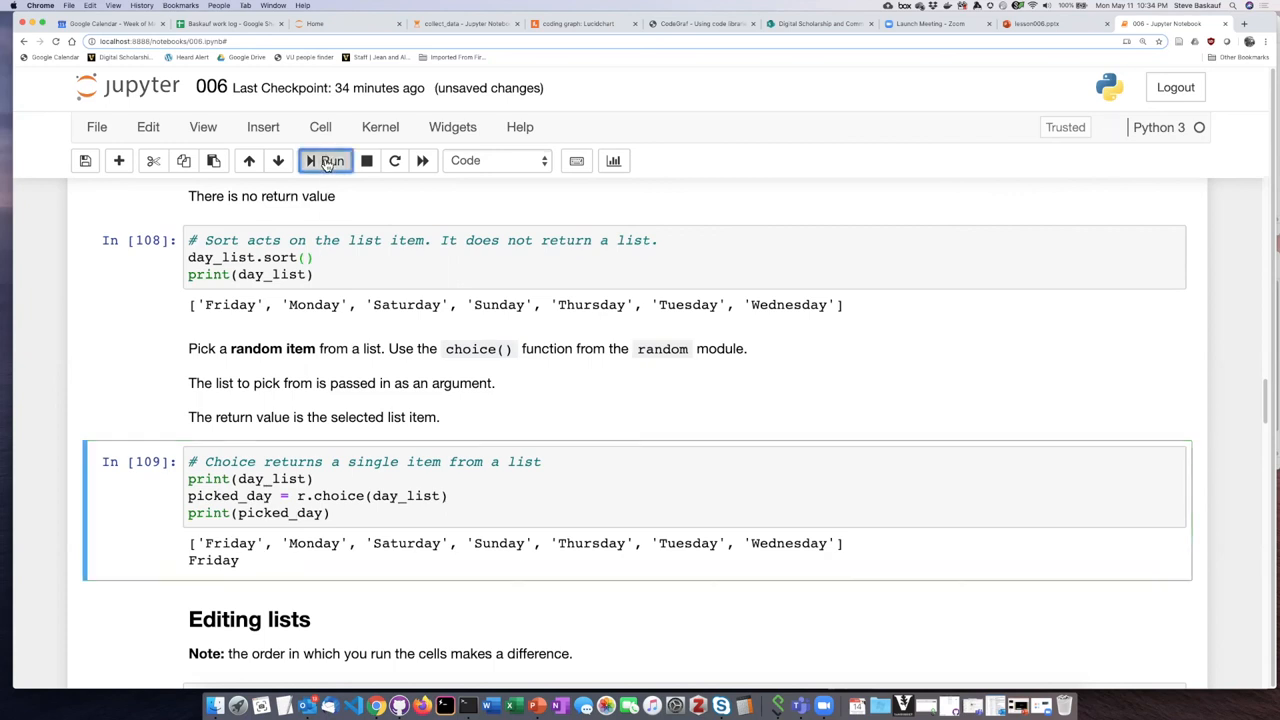
left_click(326, 160)
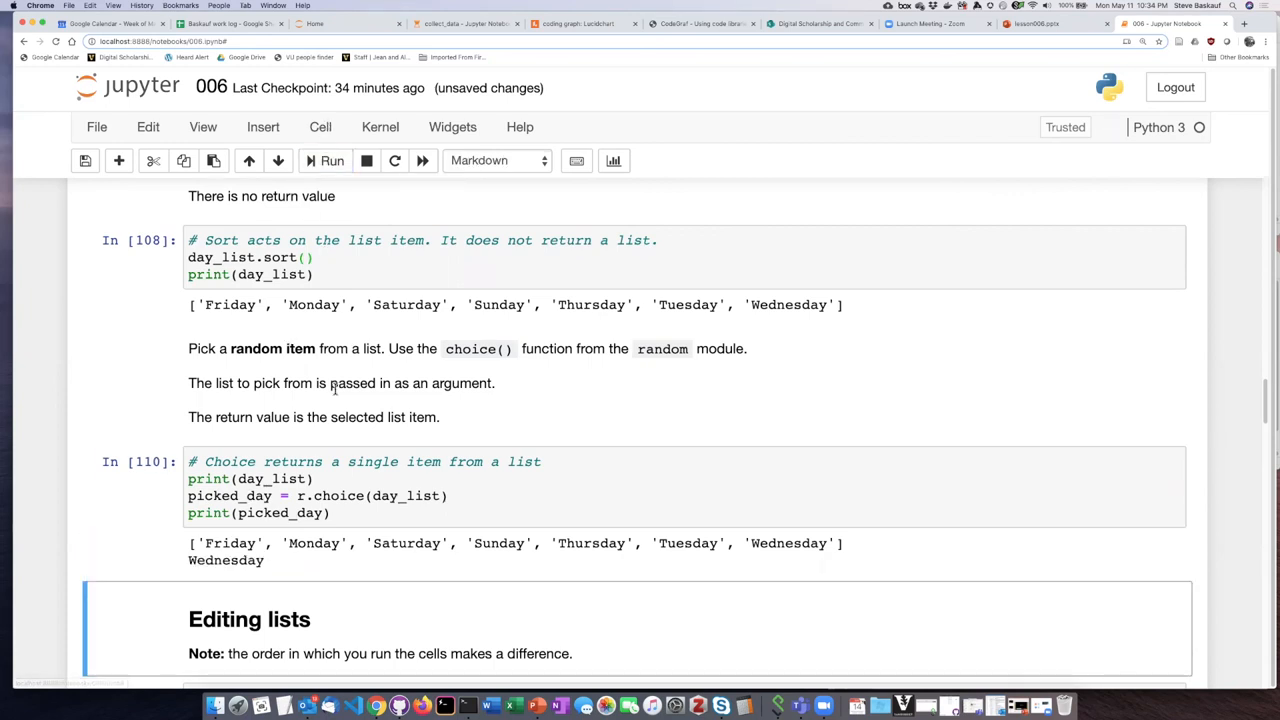
left_click(331, 160)
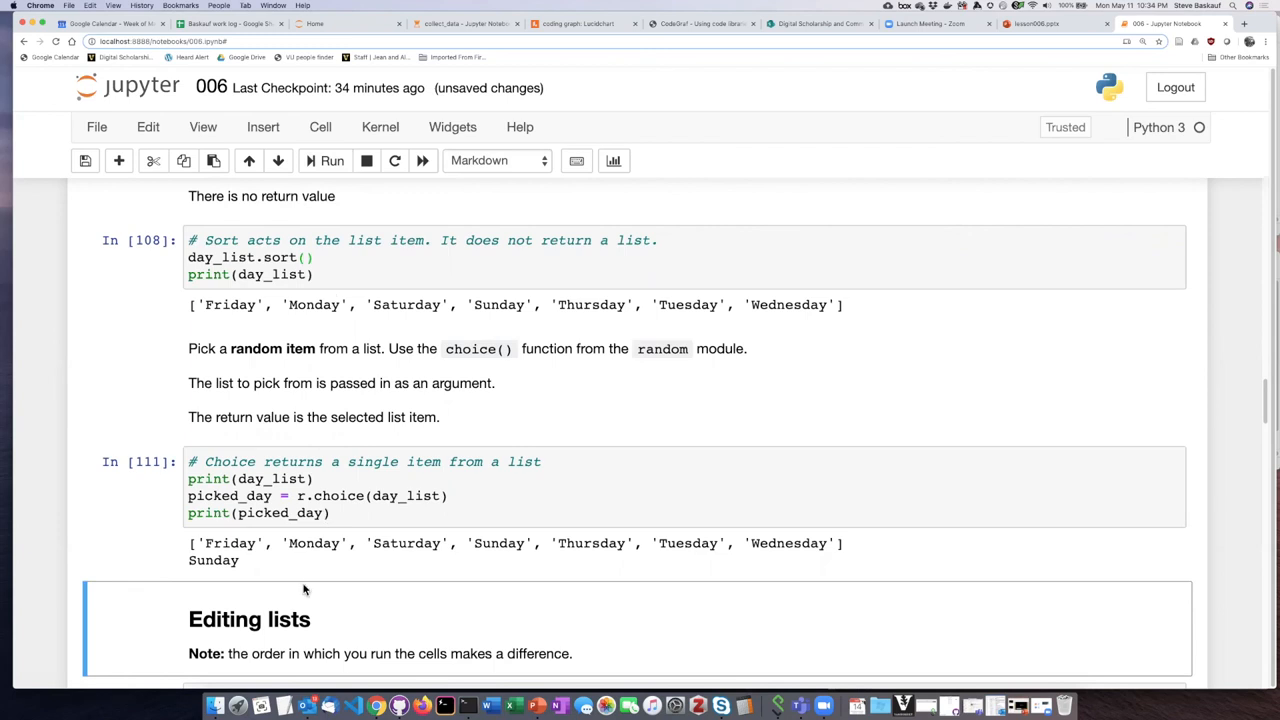
left_click(400, 495)
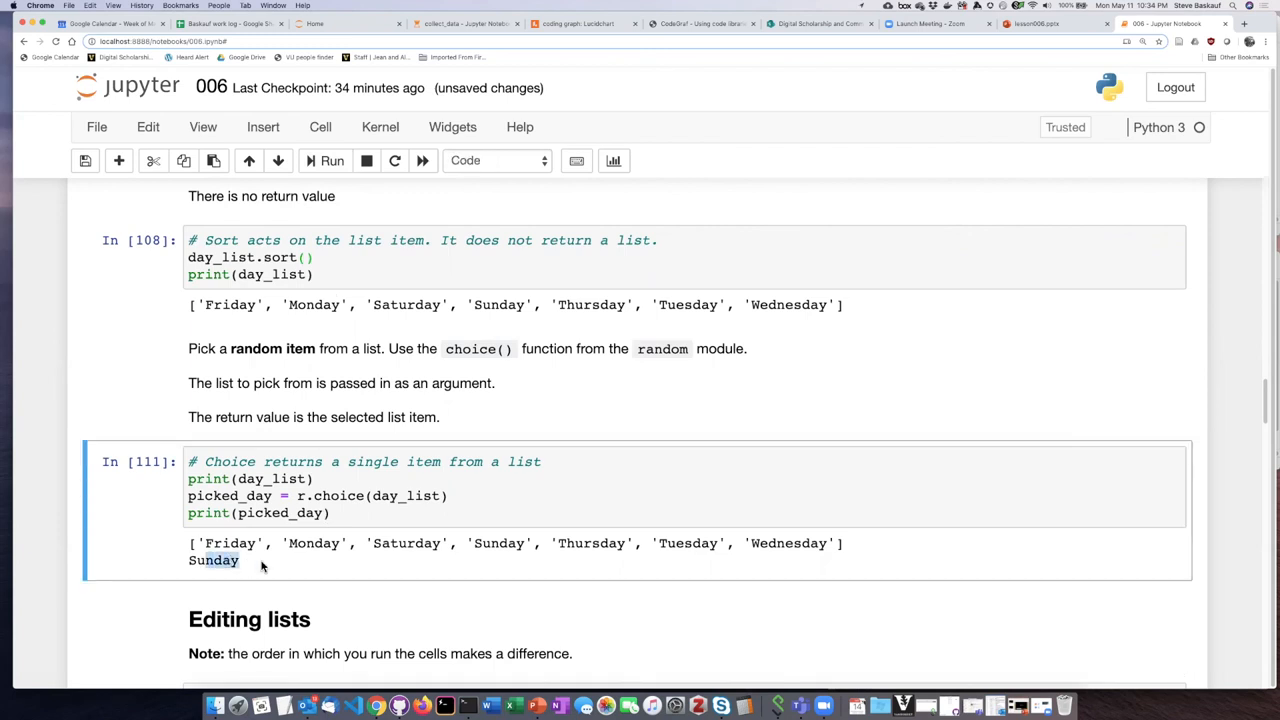